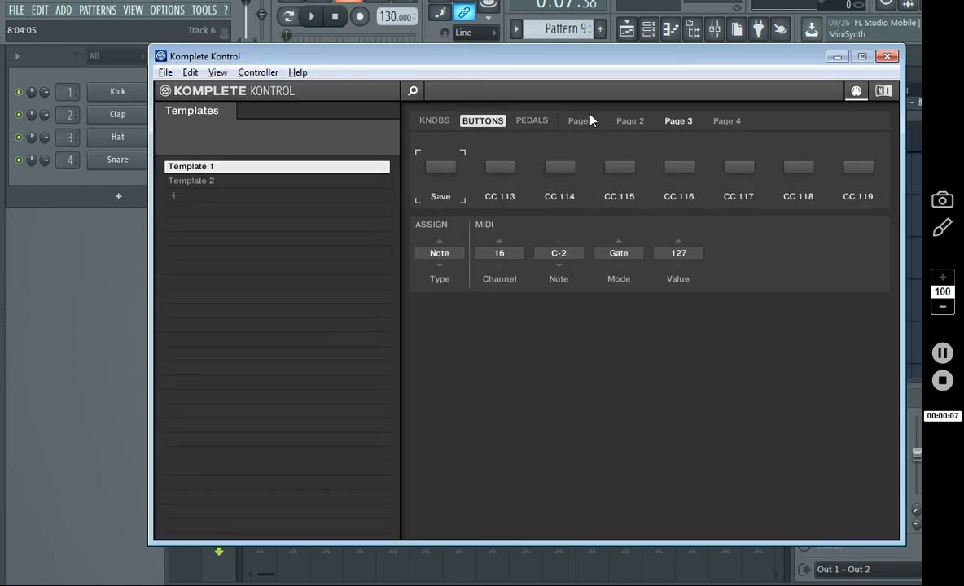
Show Page 1 of the button assignments: Ply/Stp, Record, Piano R, Quant, Undo, Mixer, Playlist, Pattern
click(580, 121)
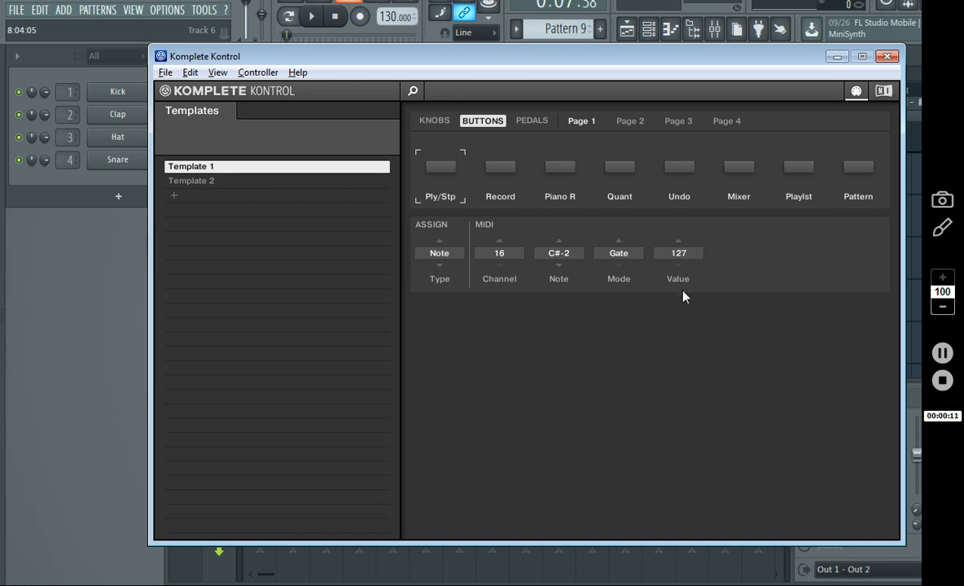
mouse_move(72, 334)
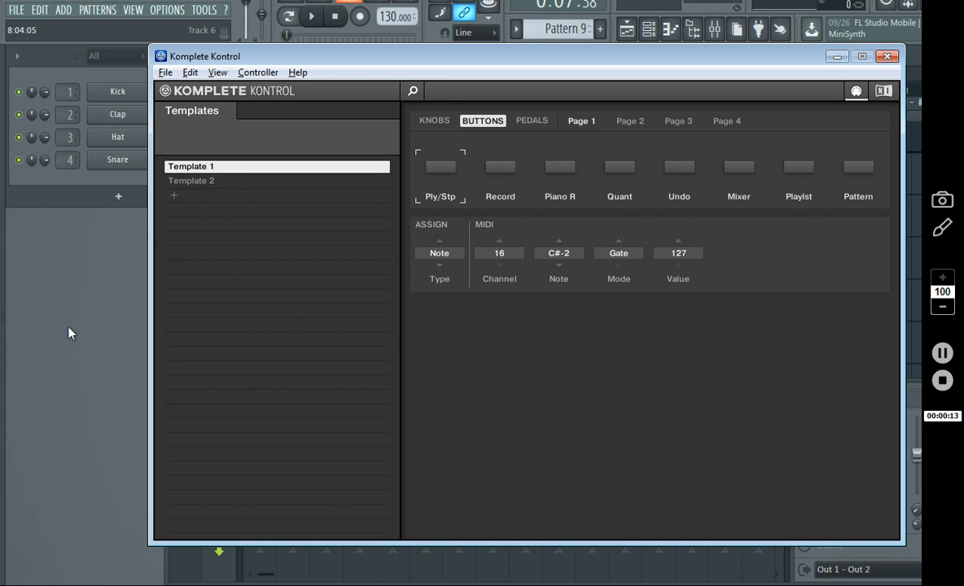
mouse_move(133, 313)
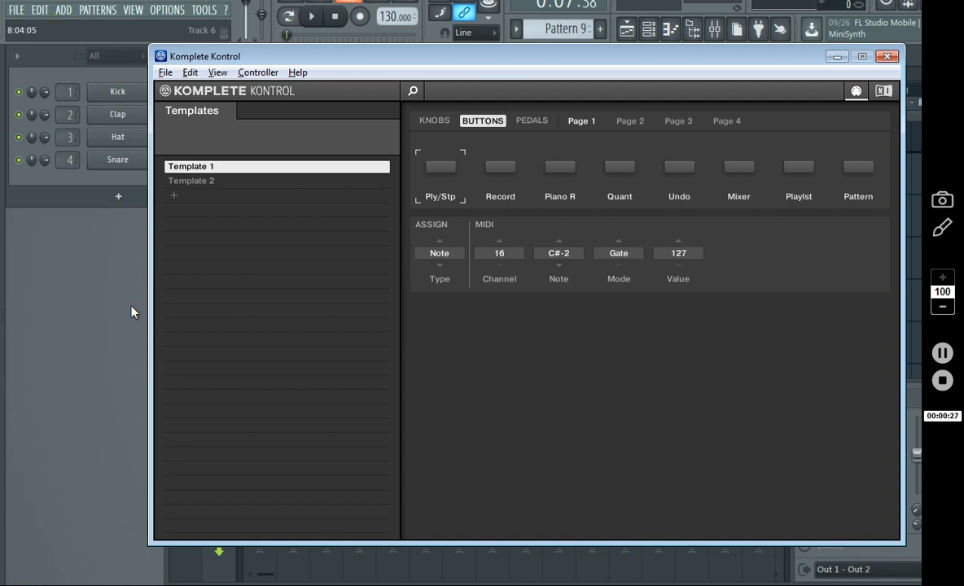
mouse_move(515, 354)
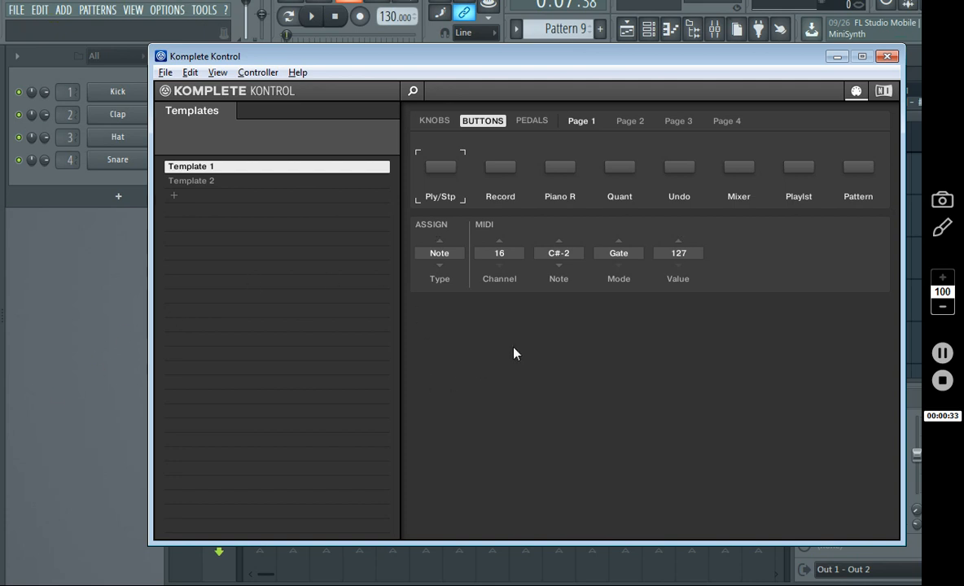
mouse_move(456, 372)
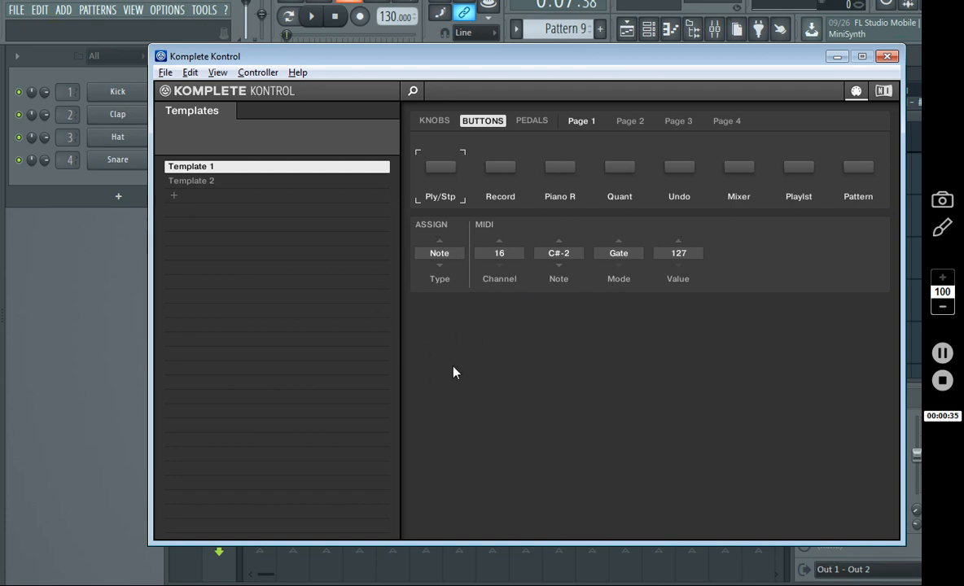
mouse_move(547, 336)
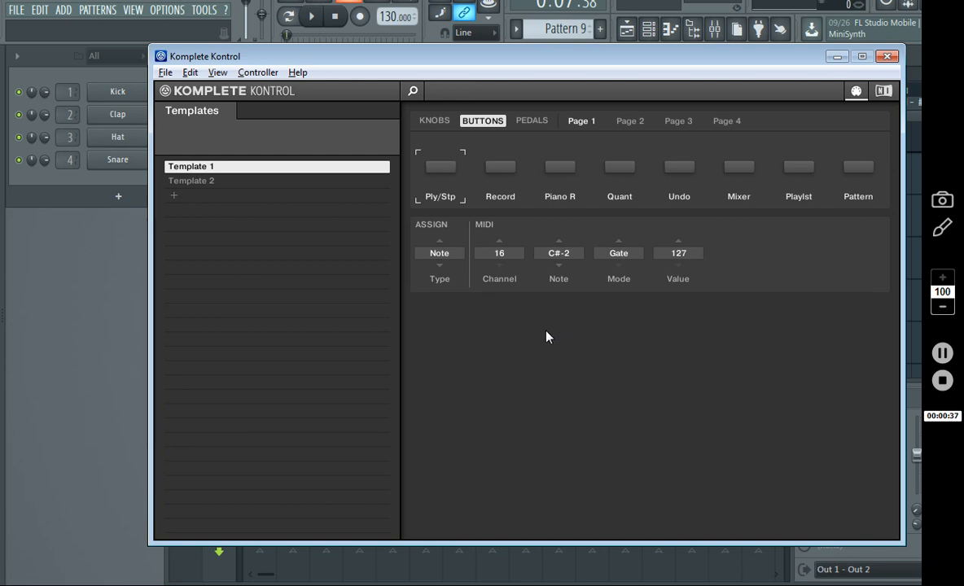
mouse_move(476, 373)
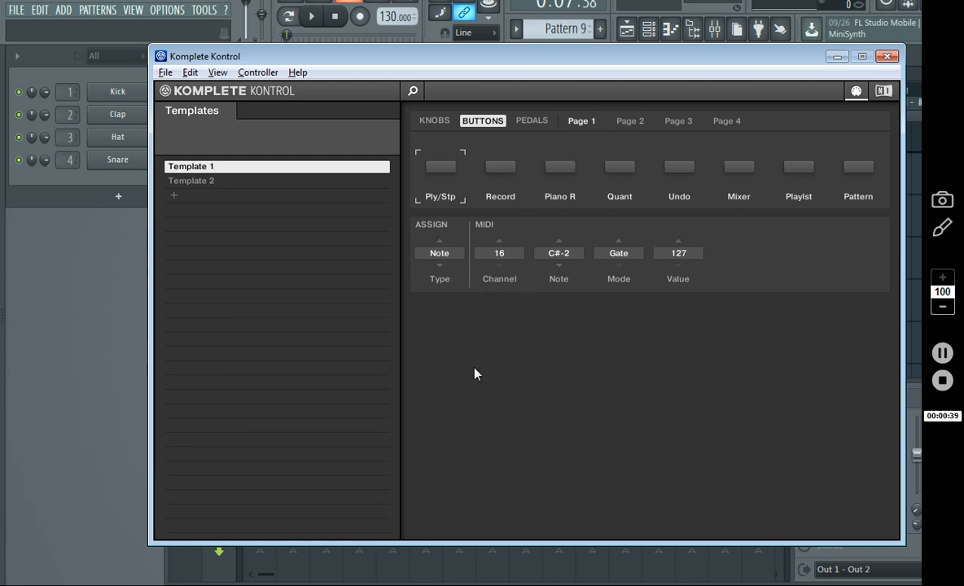
mouse_move(728, 251)
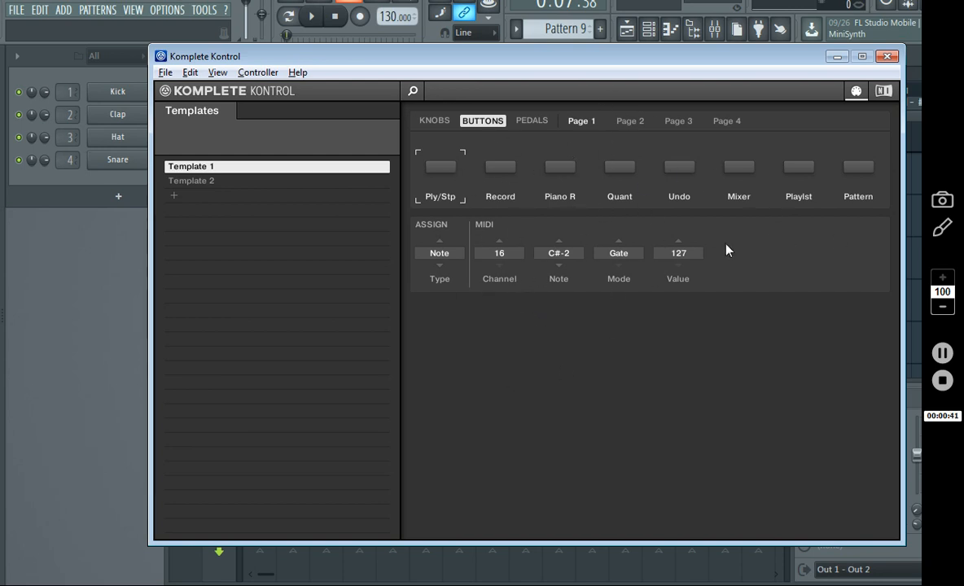
mouse_move(430, 194)
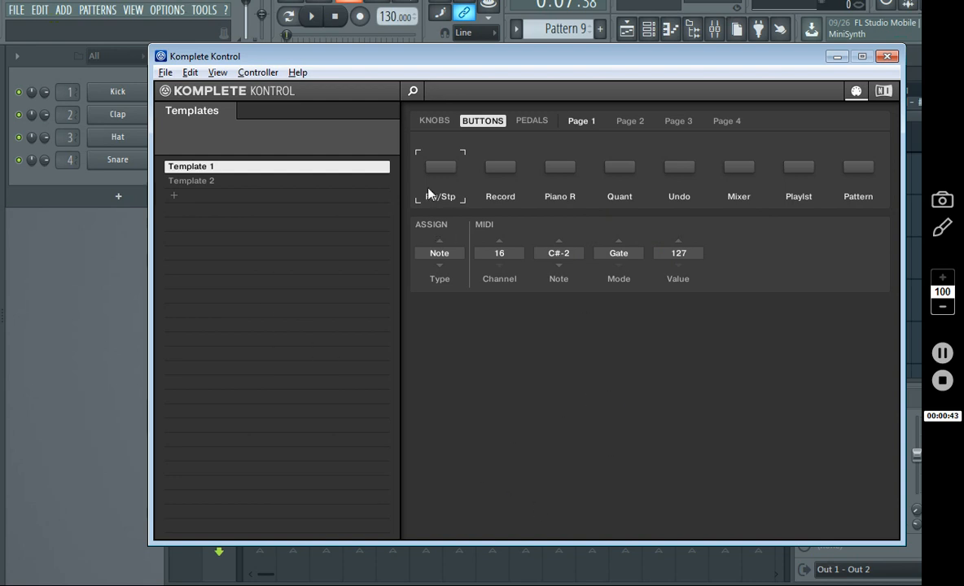
mouse_move(583, 52)
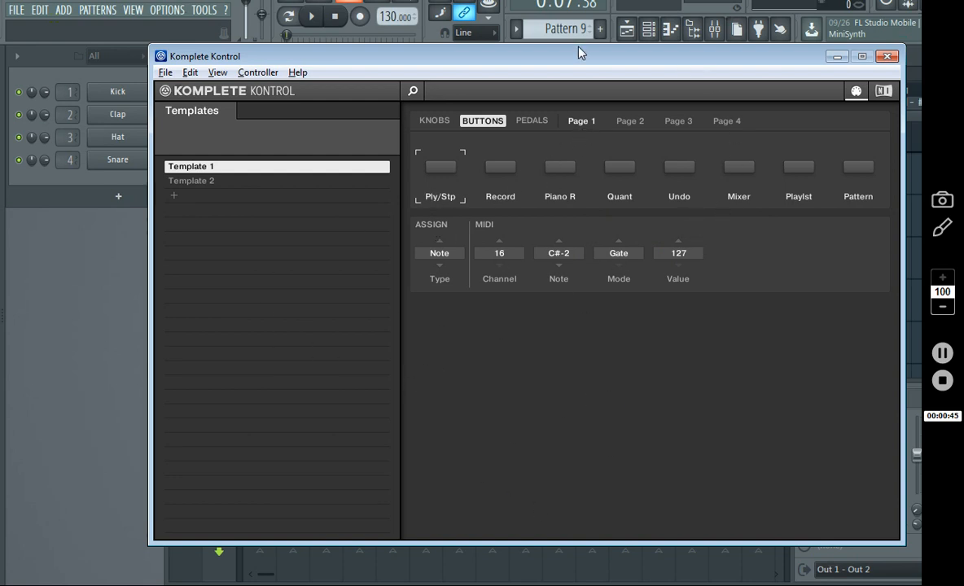
Return to FL Studio and toggle song playback on and off repeatedly, ending stopped
click(887, 56)
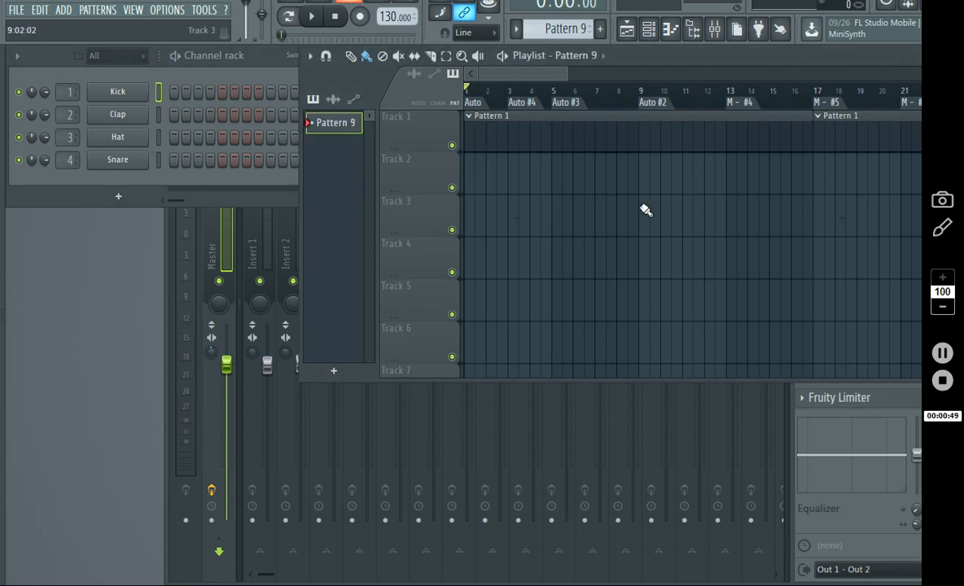
click(311, 16)
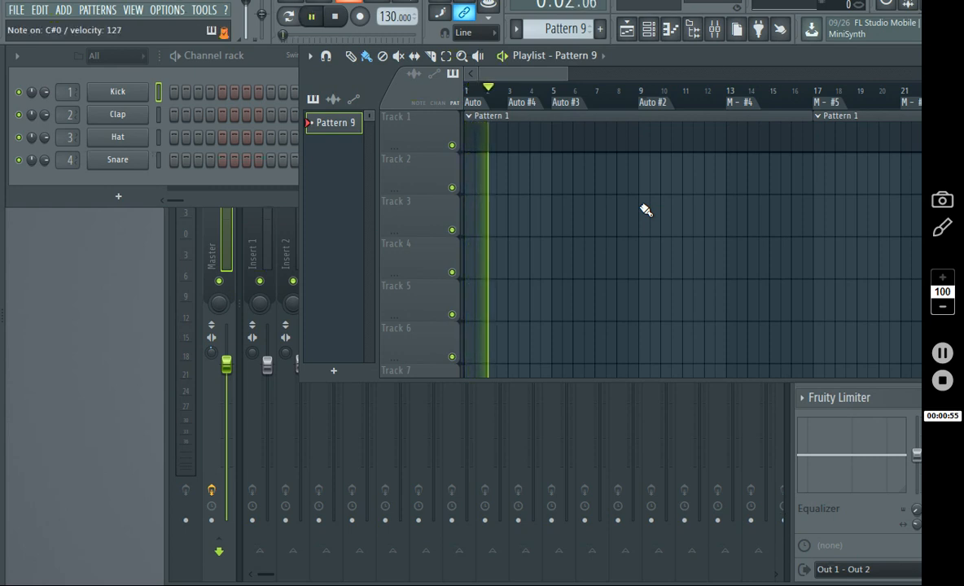
click(311, 16)
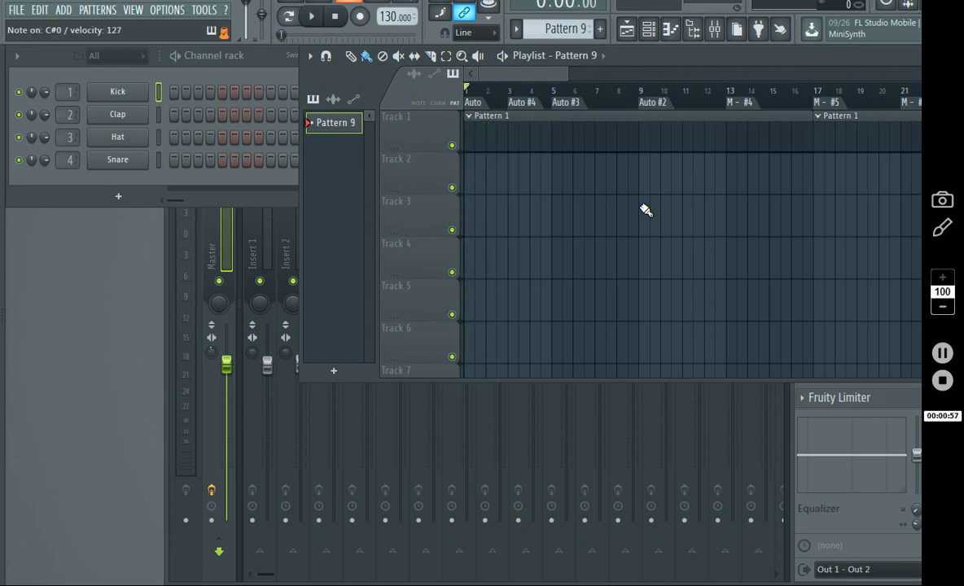
click(311, 17)
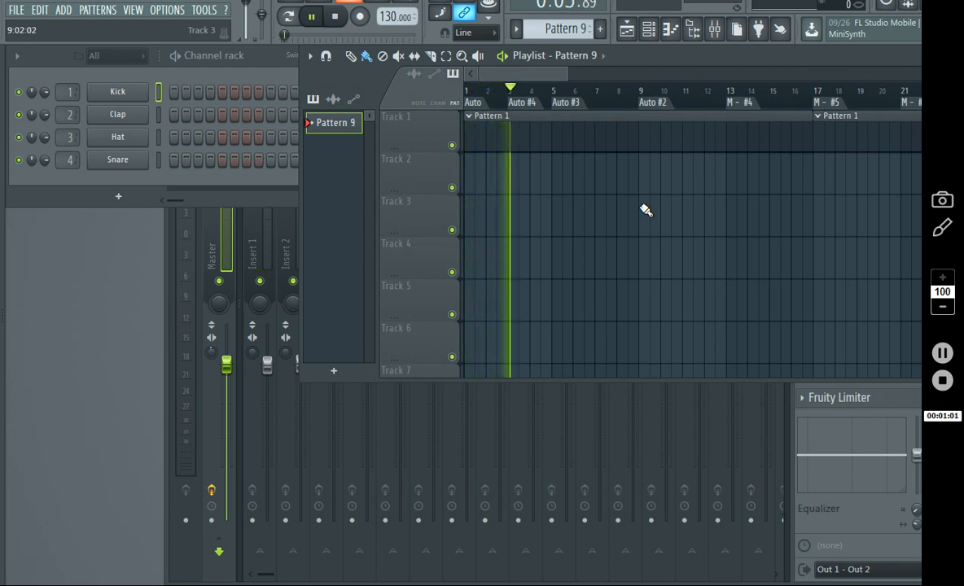
click(336, 16)
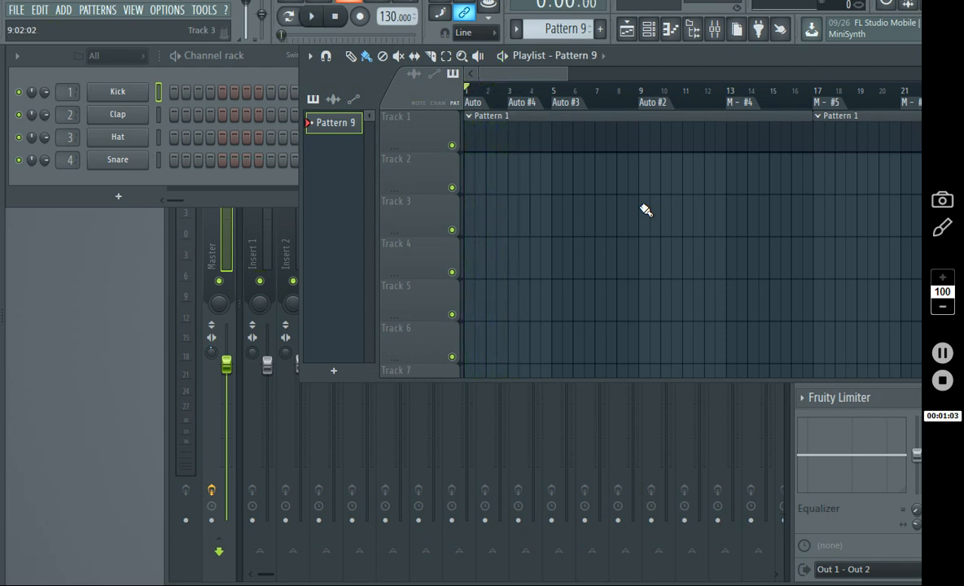
click(311, 16)
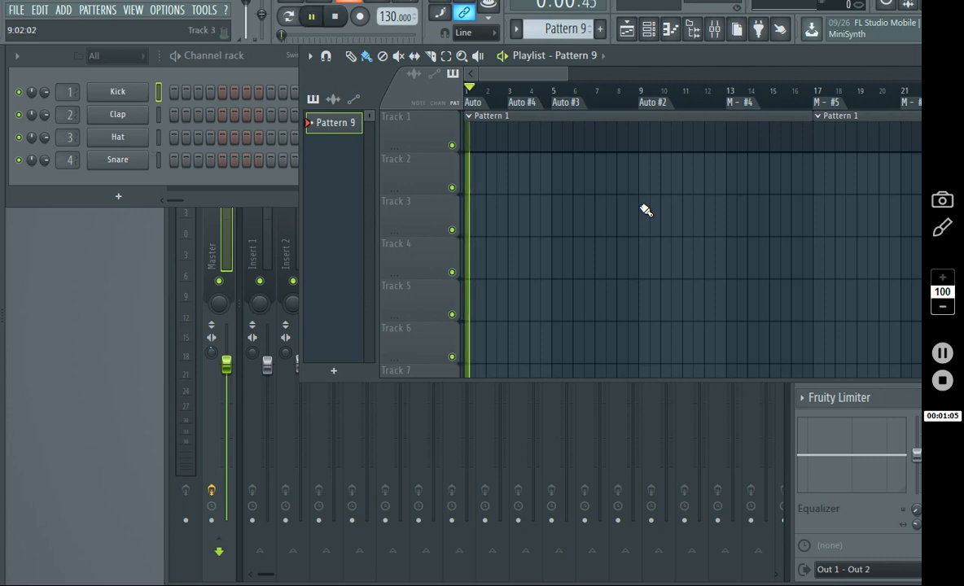
click(312, 17)
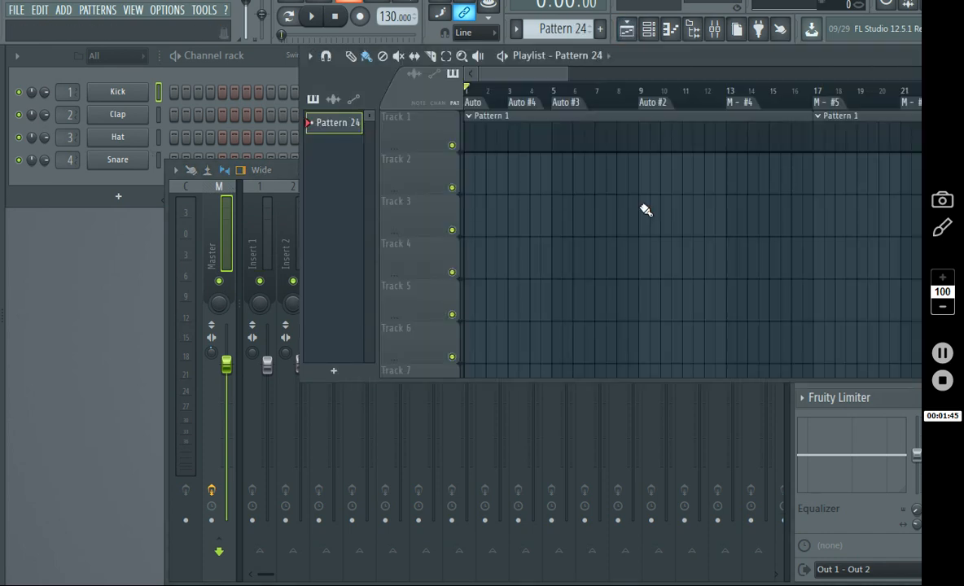
mouse_move(562, 29)
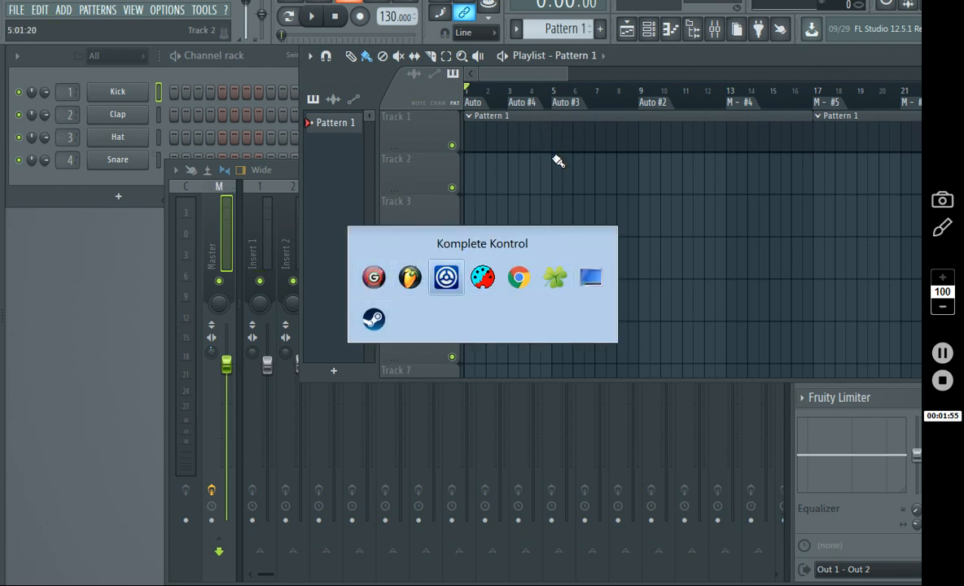
Return to the FL Studio project showing the Kick, Clap, Hat and Snare channel rack
click(446, 277)
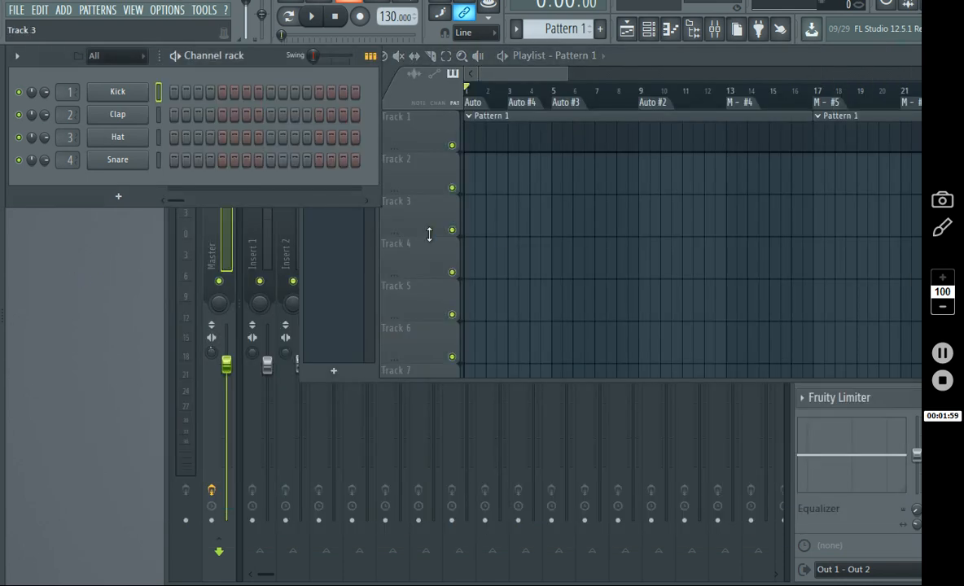
mouse_move(538, 239)
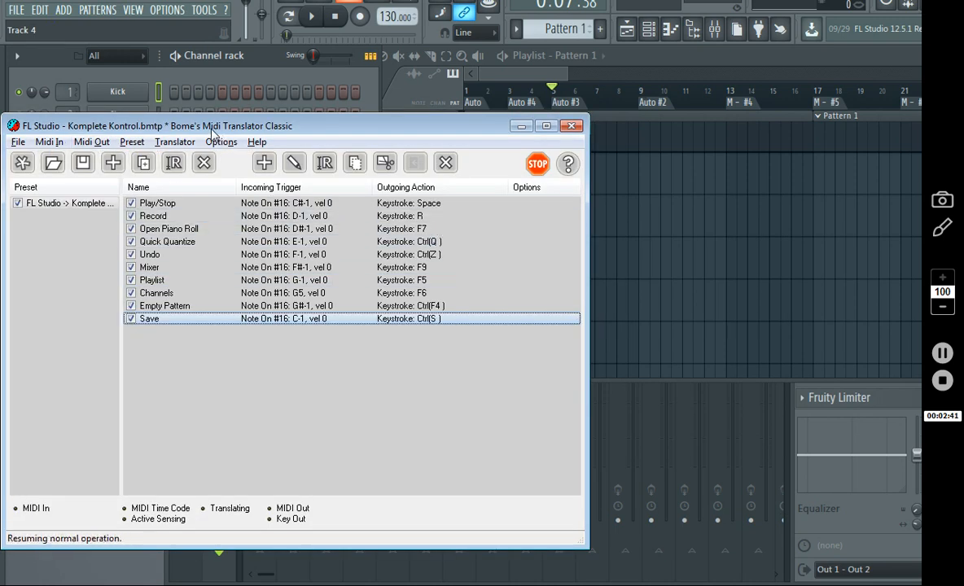
mouse_move(300, 132)
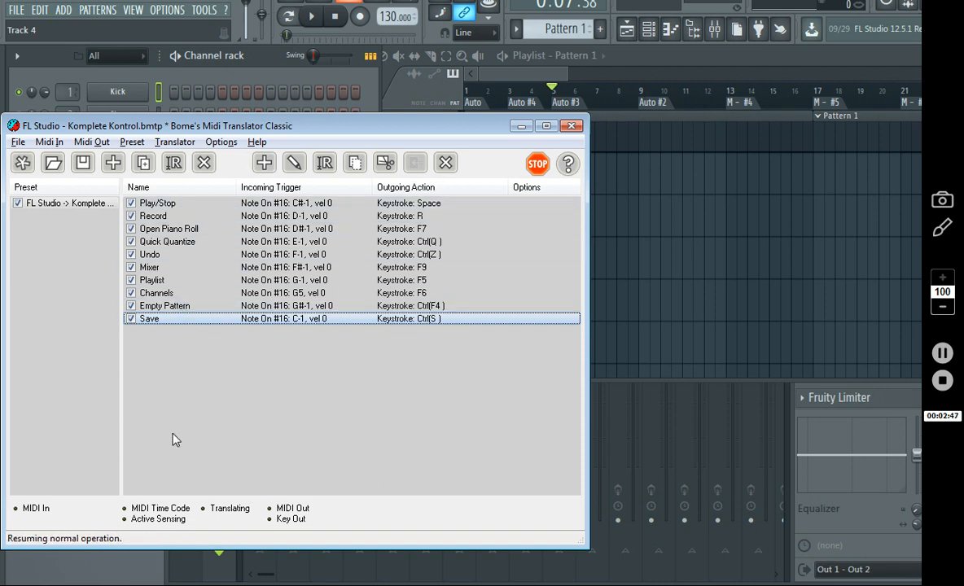
mouse_move(440, 474)
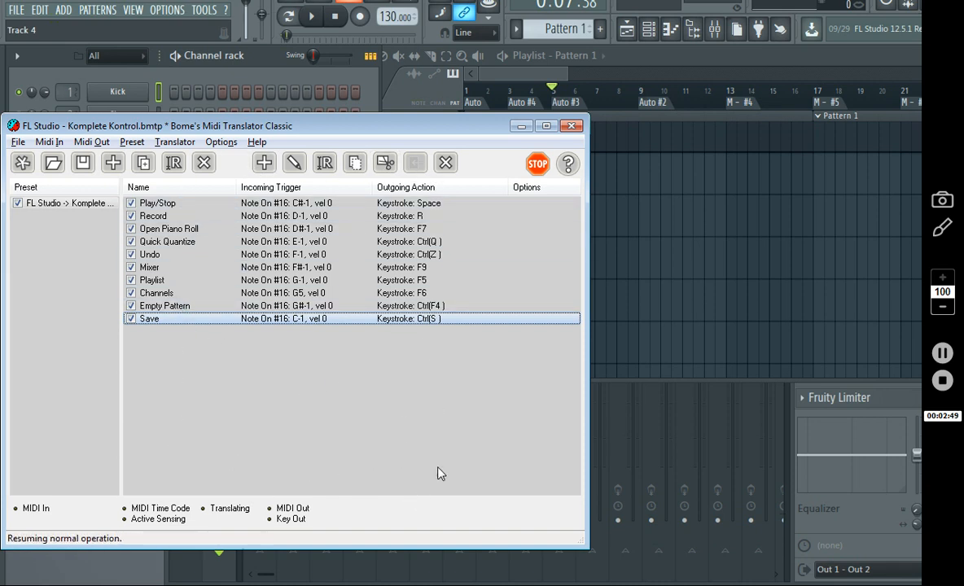
mouse_move(446, 438)
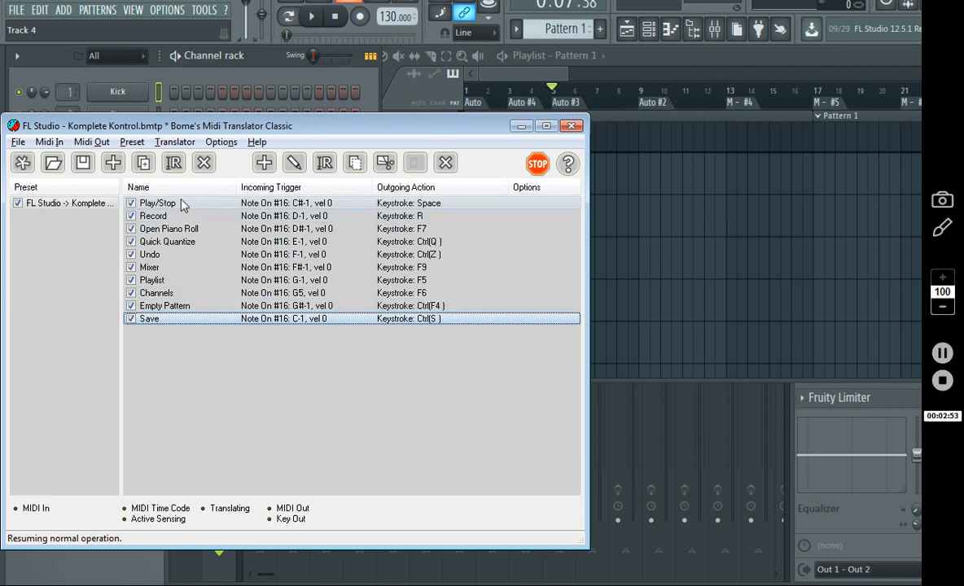
mouse_move(195, 205)
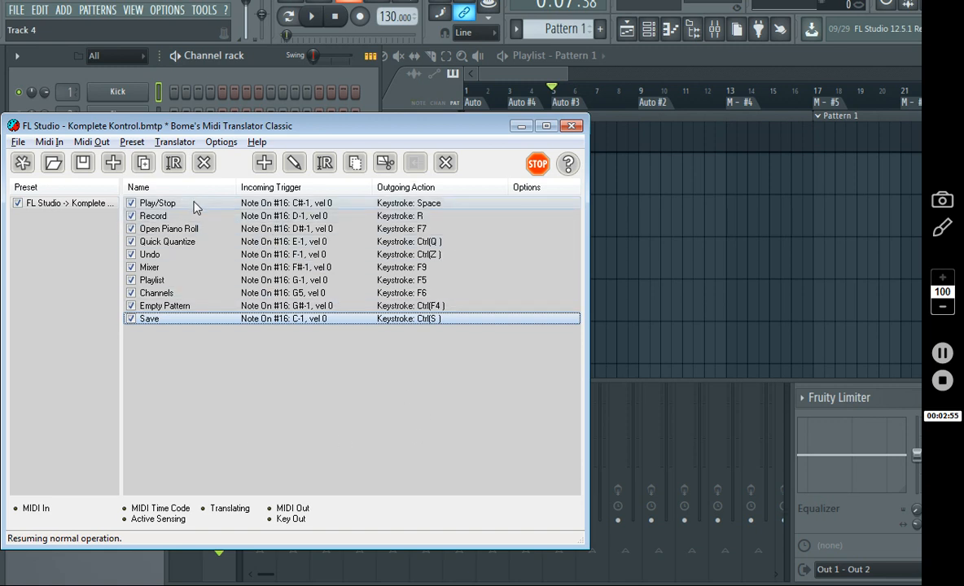
mouse_move(218, 215)
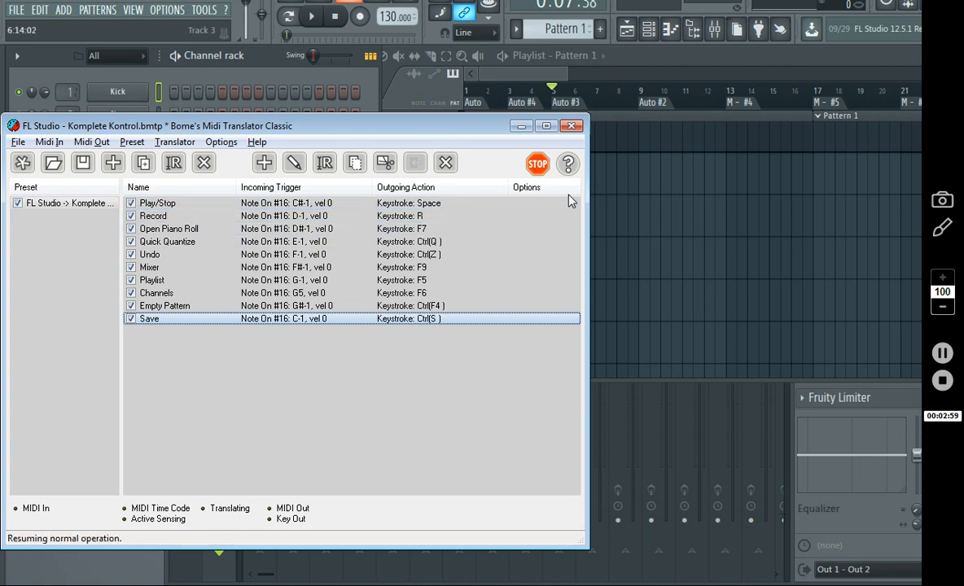
mouse_move(622, 358)
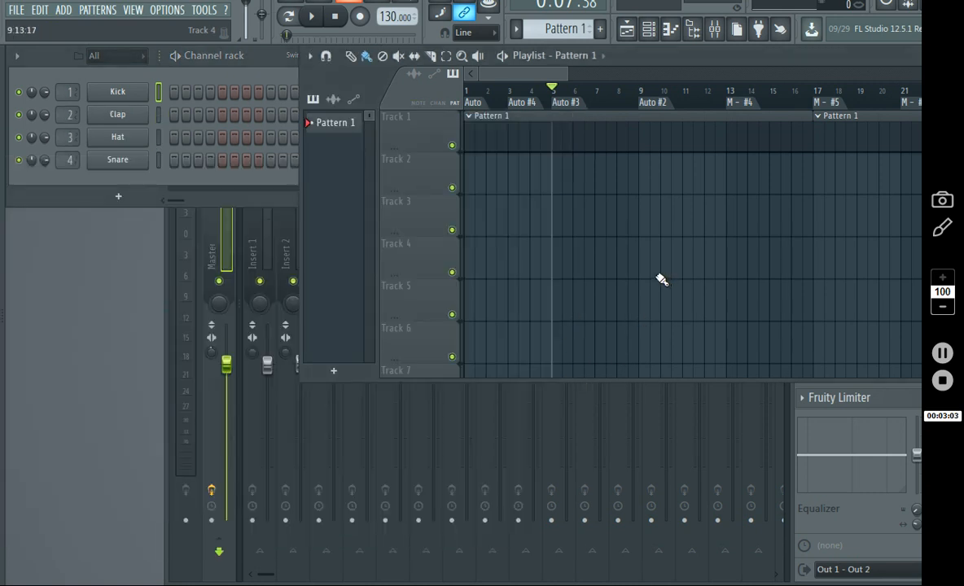
mouse_move(564, 205)
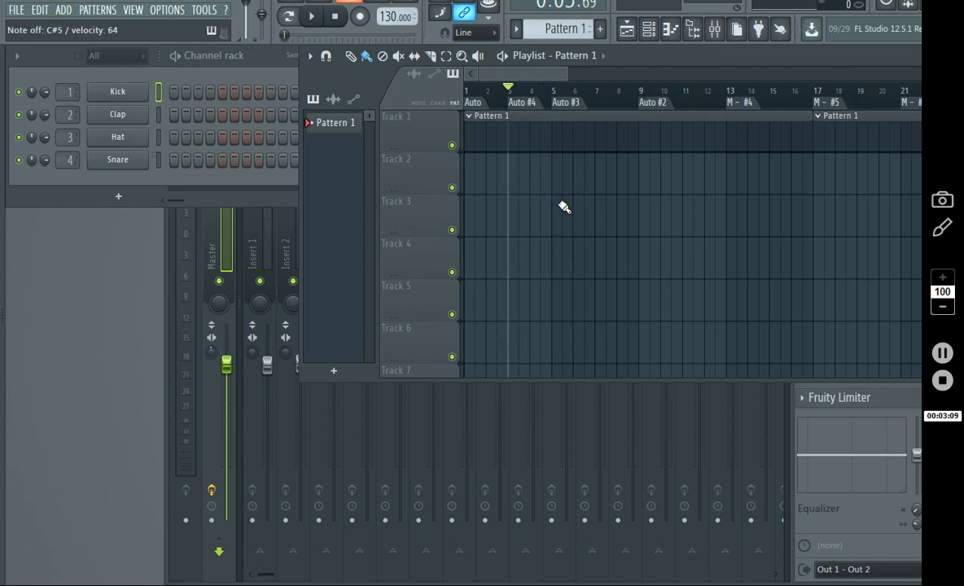
Stop playback around bar 5 and switch over to Bome's MIDI Translator
click(358, 17)
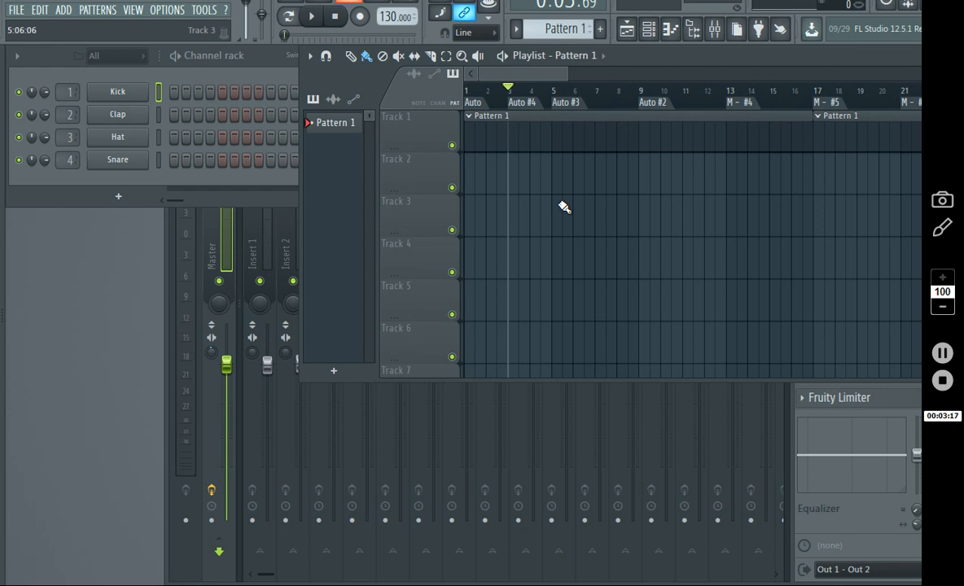
key(alt+tab)
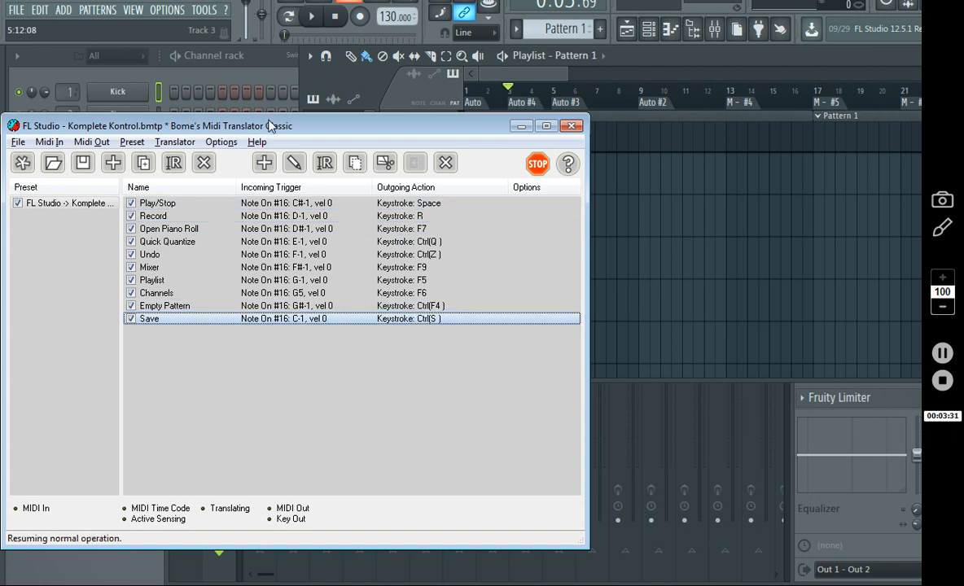
mouse_move(71, 220)
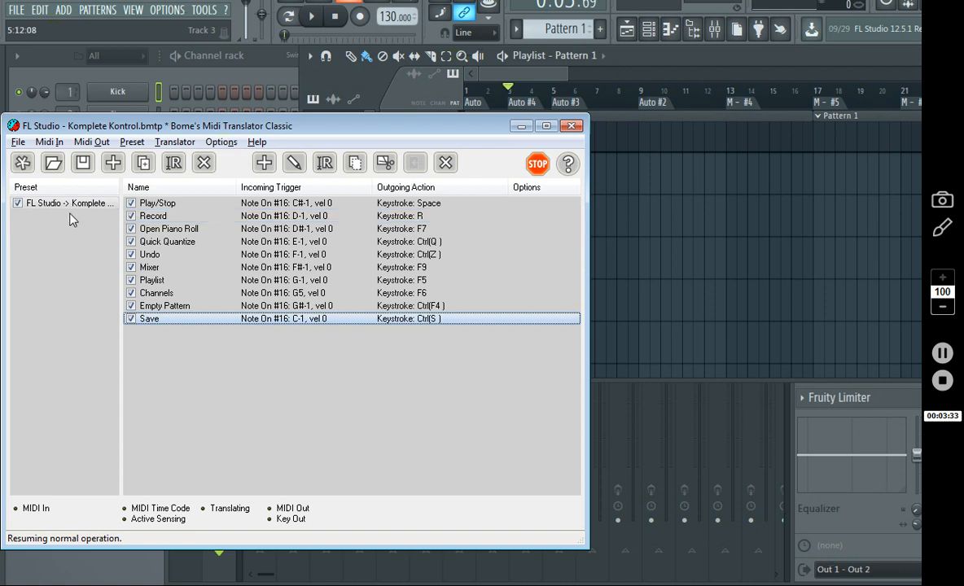
mouse_move(112, 162)
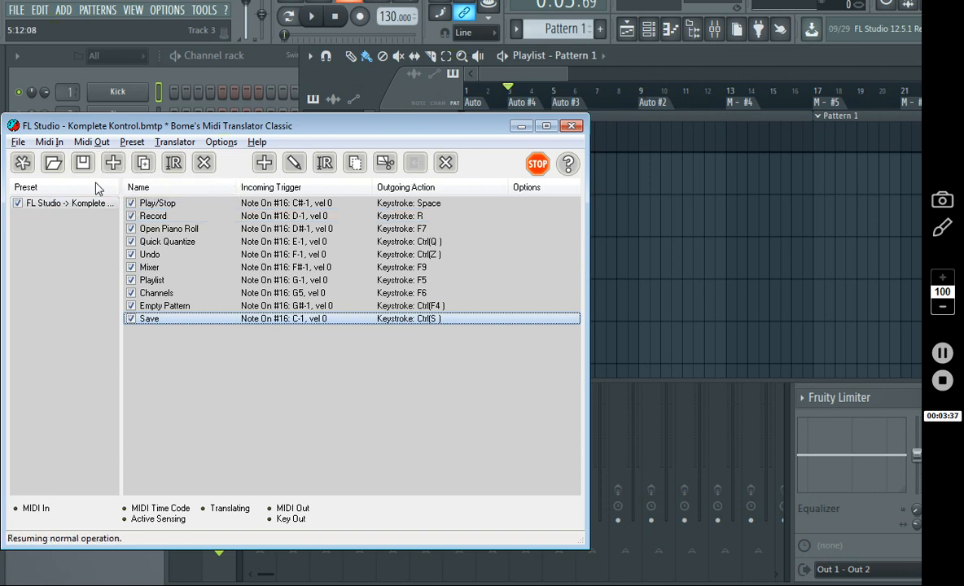
click(65, 202)
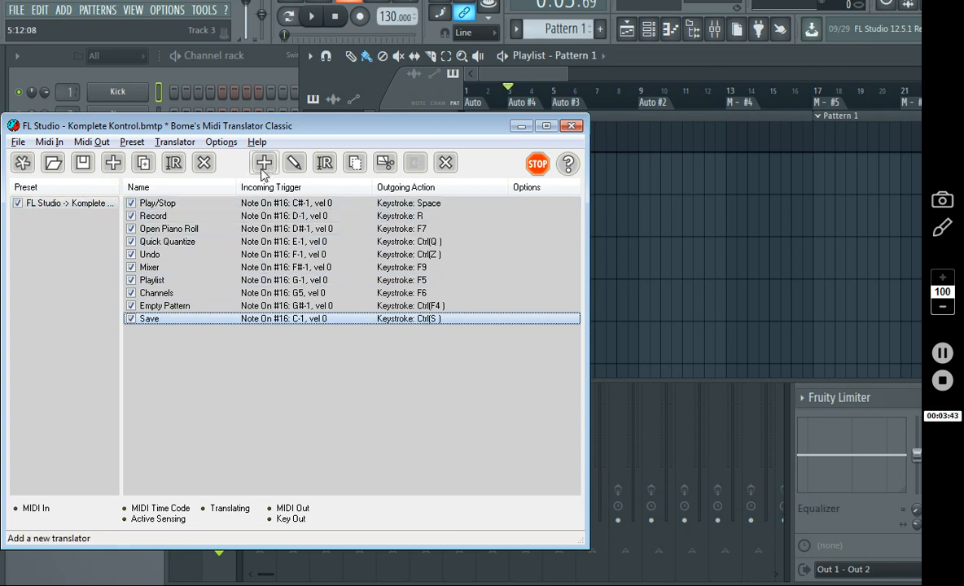
mouse_move(264, 163)
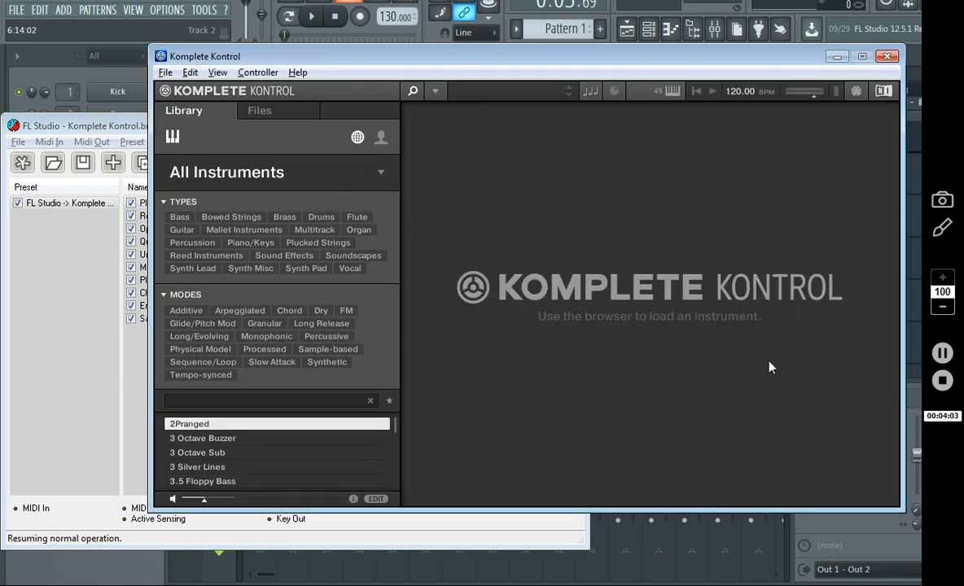
mouse_move(509, 259)
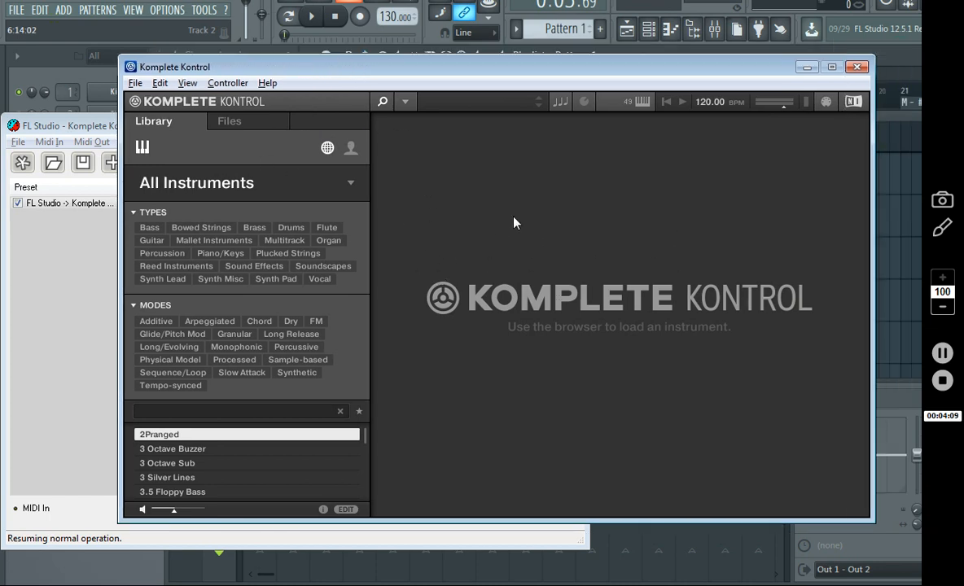
mouse_move(408, 112)
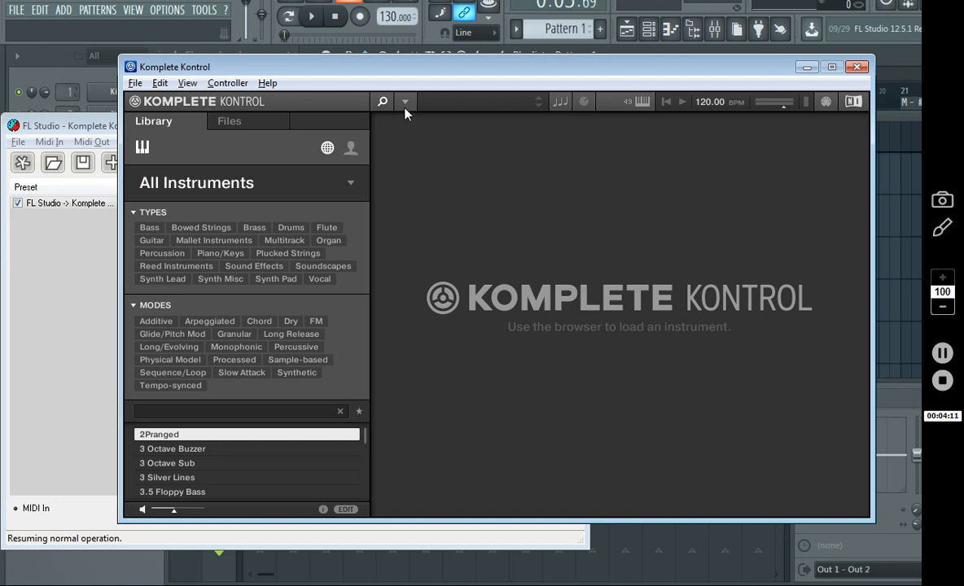
Show Template 1's knob assignments CC 14–21 in the controller template editor
click(826, 101)
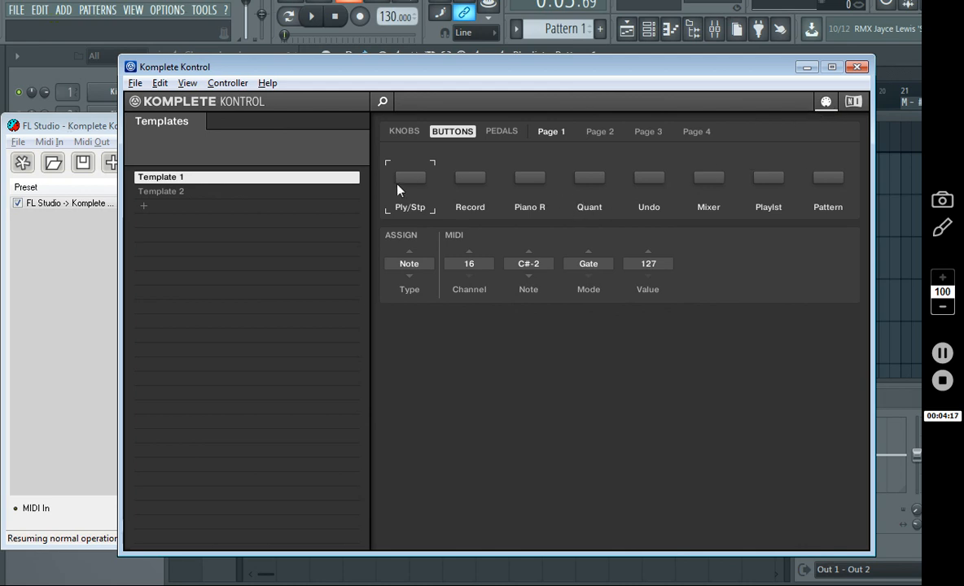
click(404, 131)
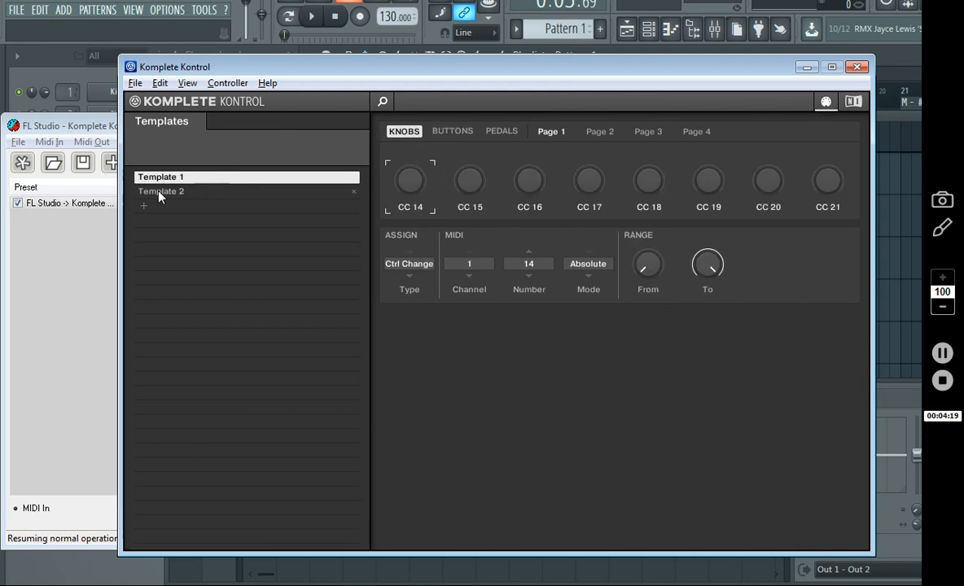
click(159, 176)
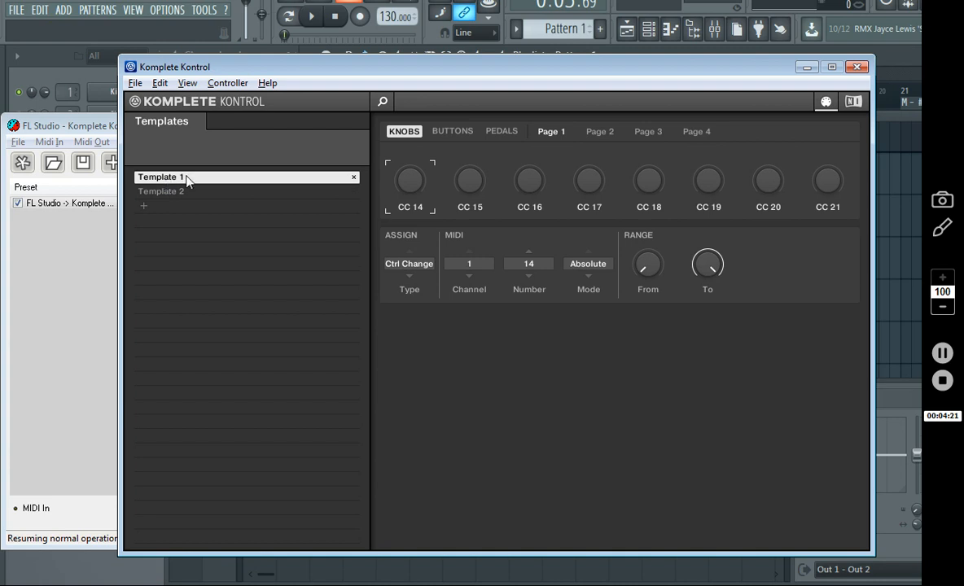
click(452, 131)
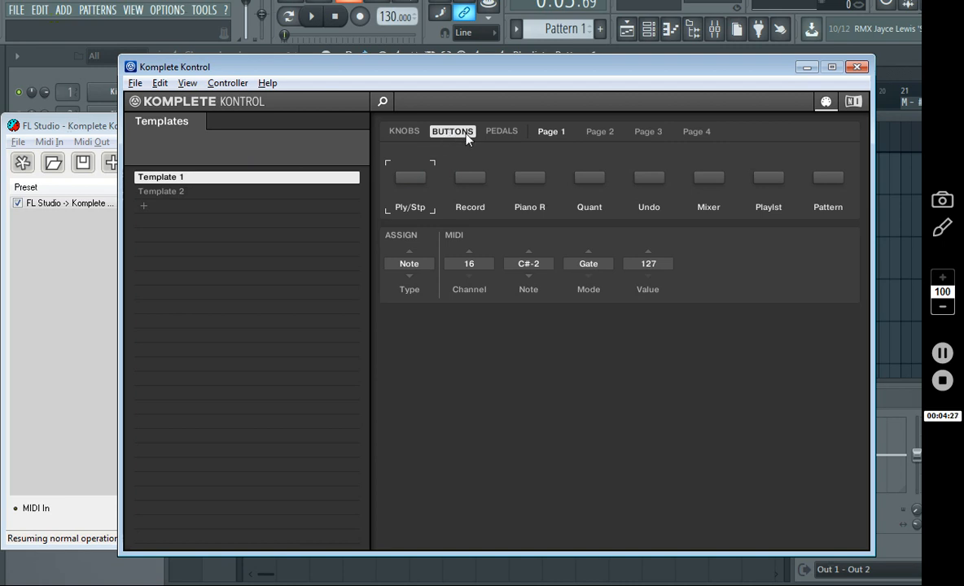
mouse_move(601, 132)
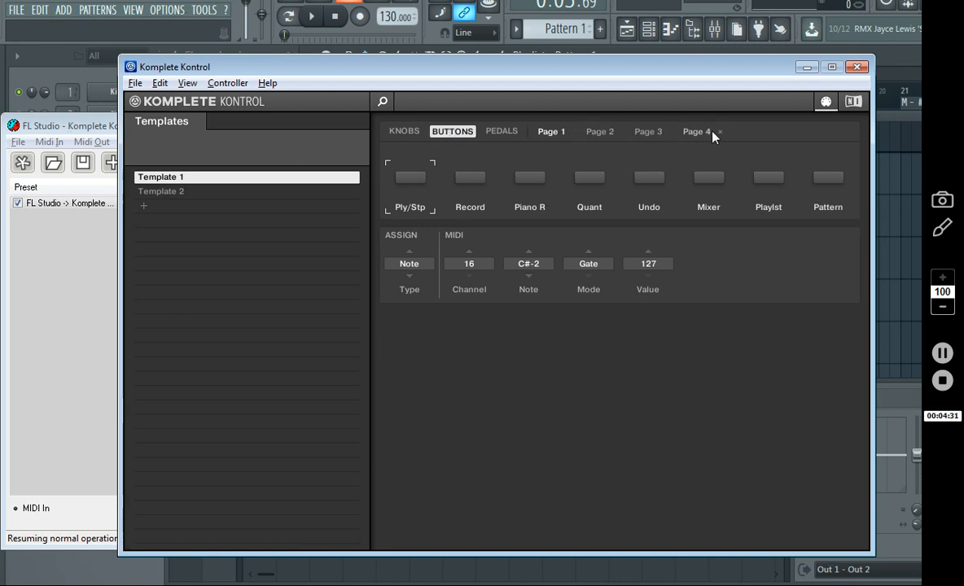
Browse button Pages 1–2 and Template 2, ending back on Template 1
click(600, 131)
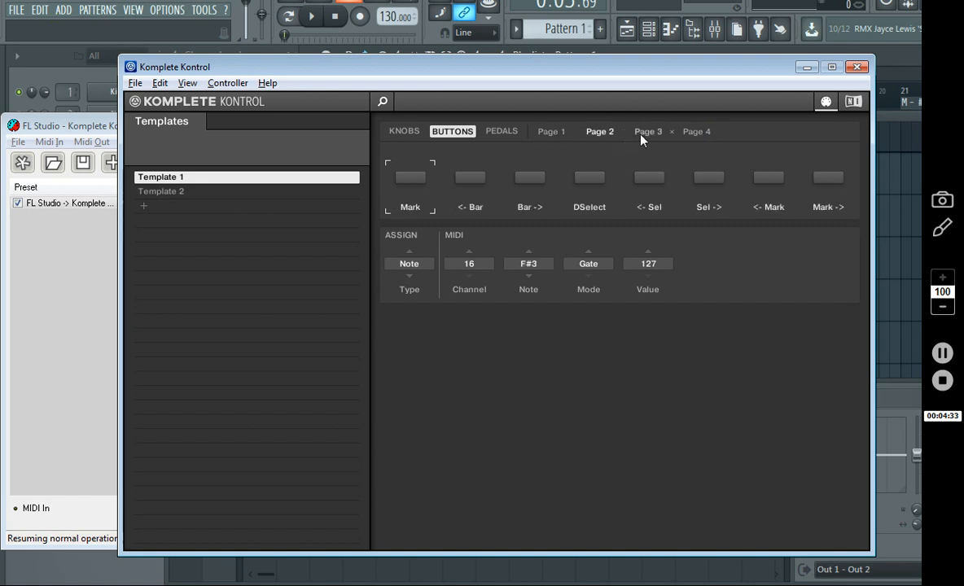
click(551, 130)
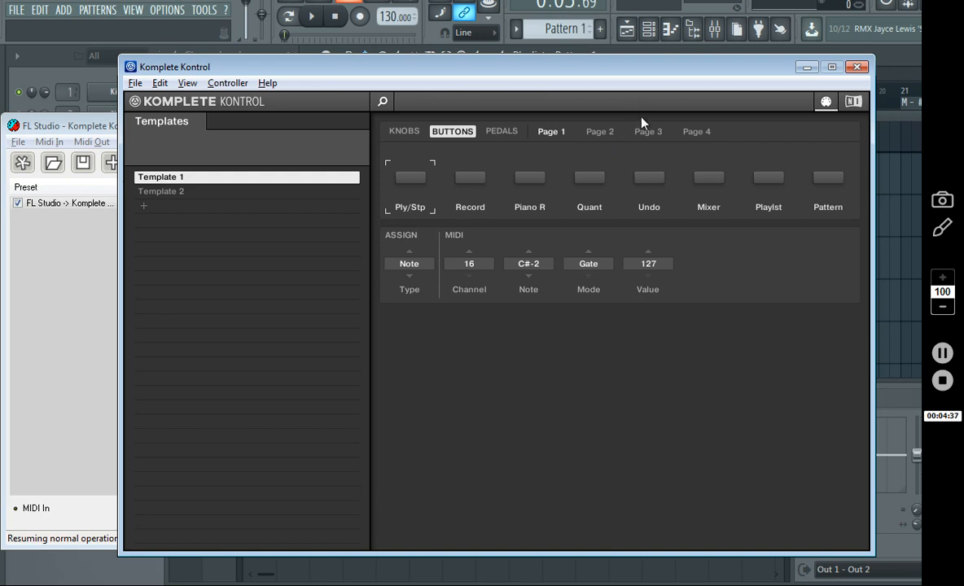
mouse_move(602, 178)
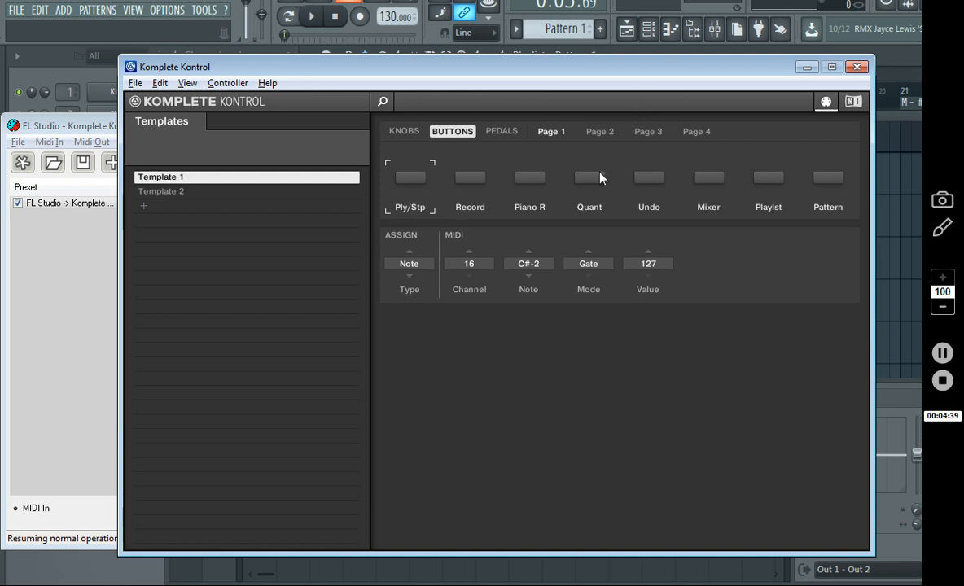
mouse_move(515, 165)
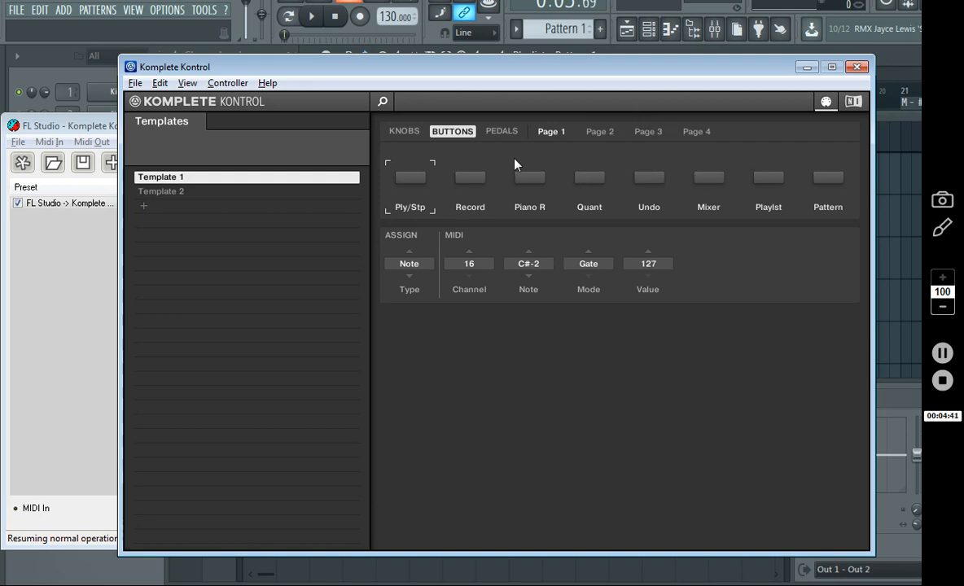
click(187, 192)
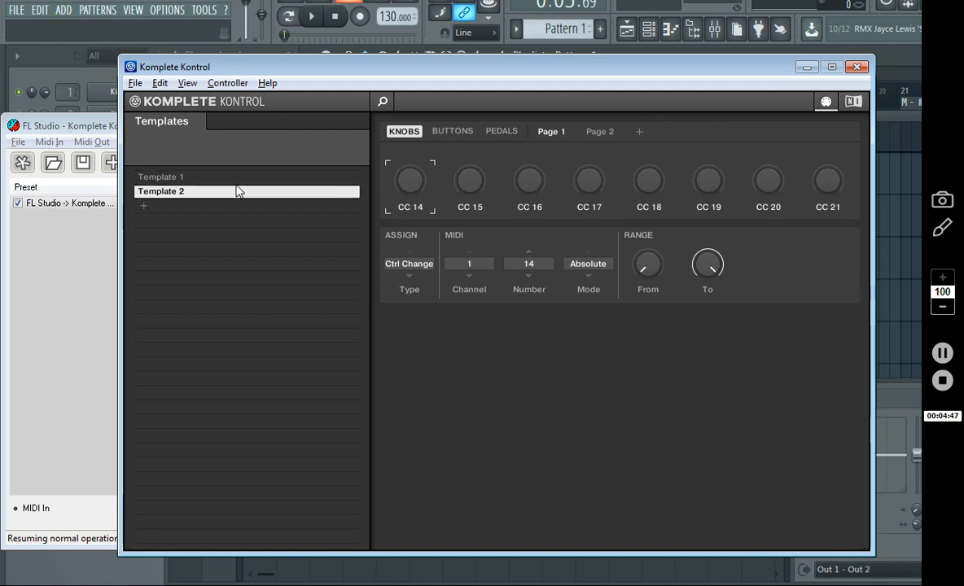
click(160, 176)
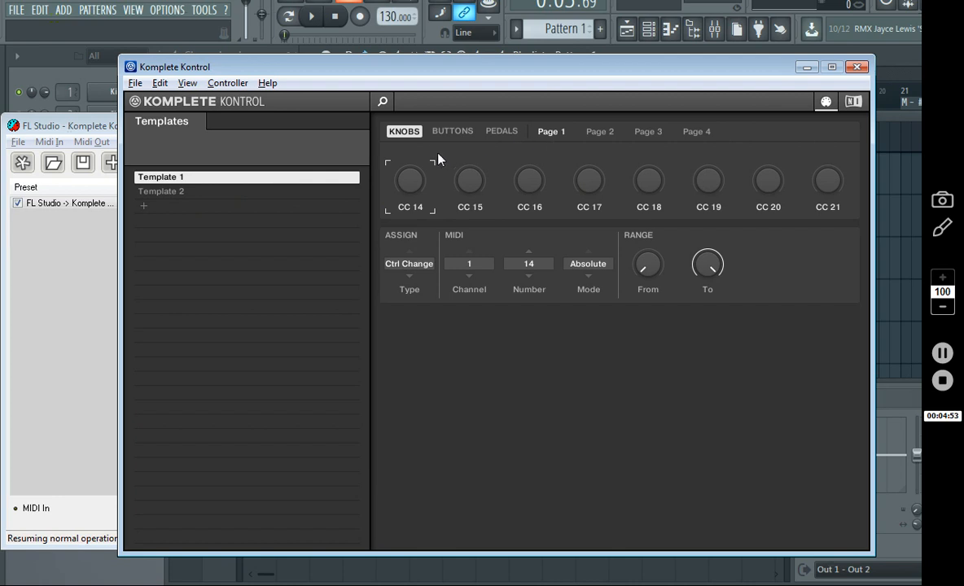
Inspect Template 1's Ply/Stp button: Note C#-2 on channel 16, gate mode, value 127, kept as Note type
click(452, 130)
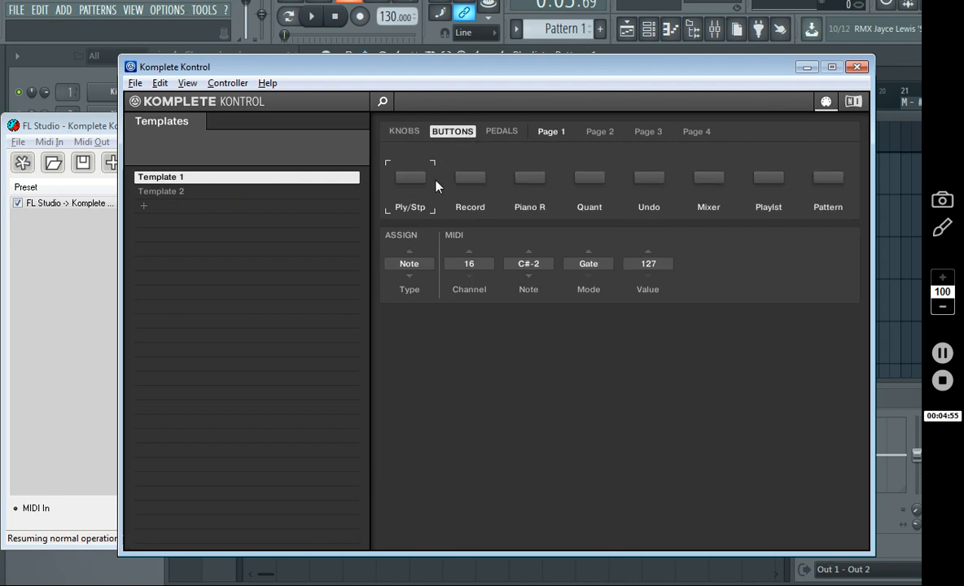
mouse_move(413, 182)
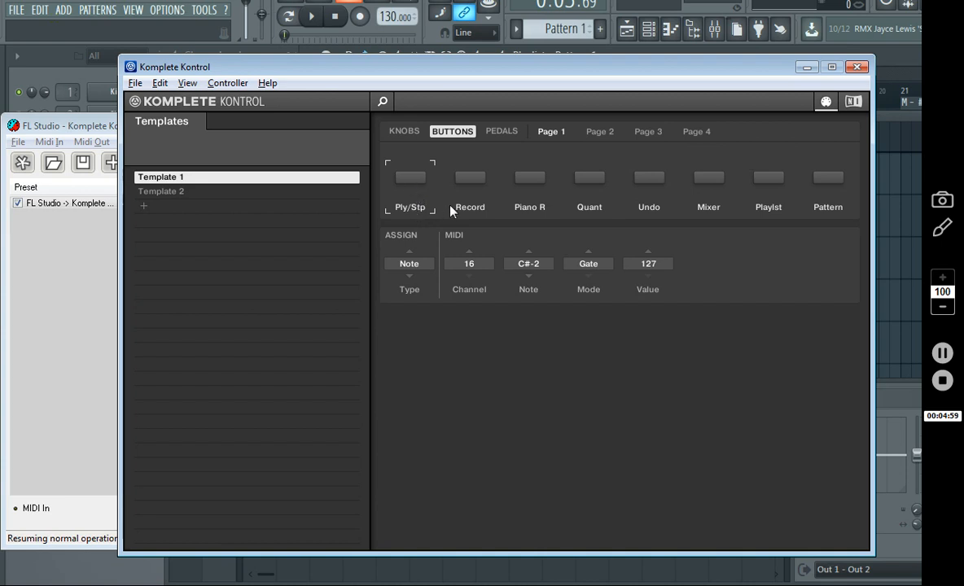
mouse_move(414, 199)
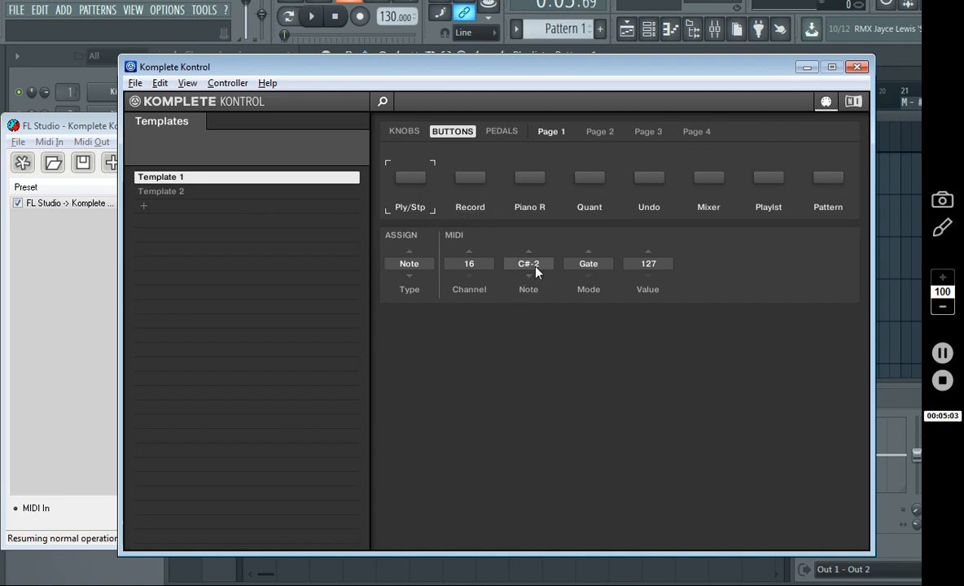
click(528, 264)
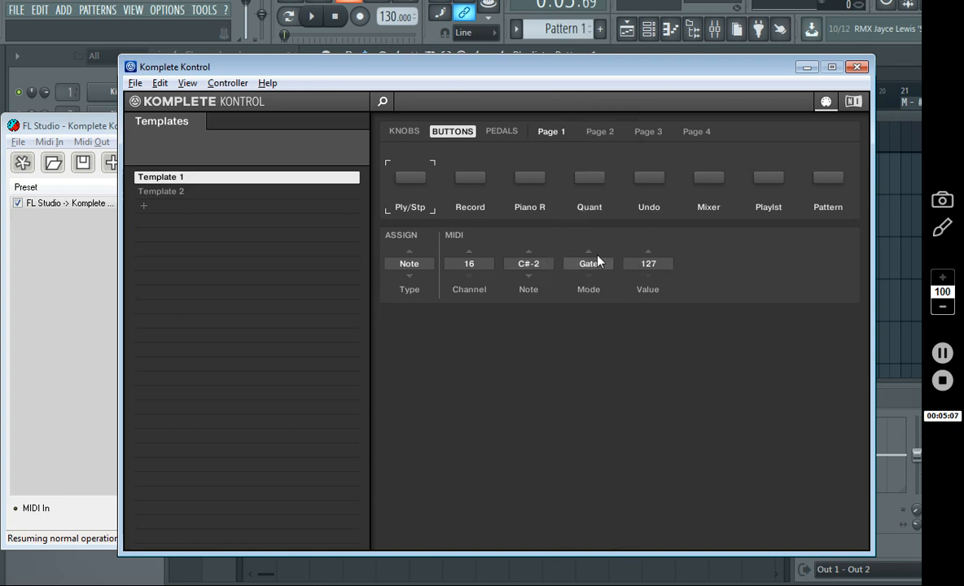
click(528, 264)
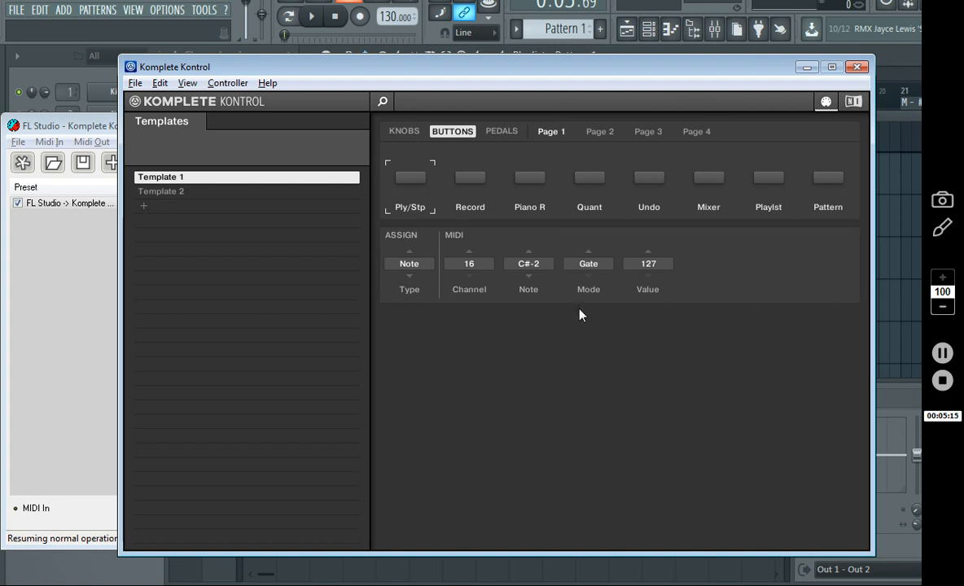
mouse_move(580, 396)
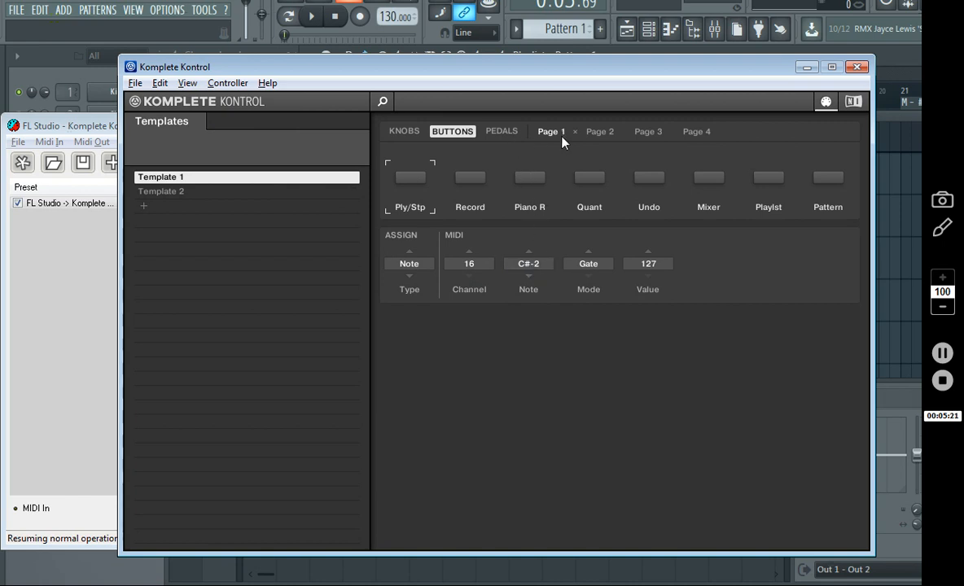
click(599, 130)
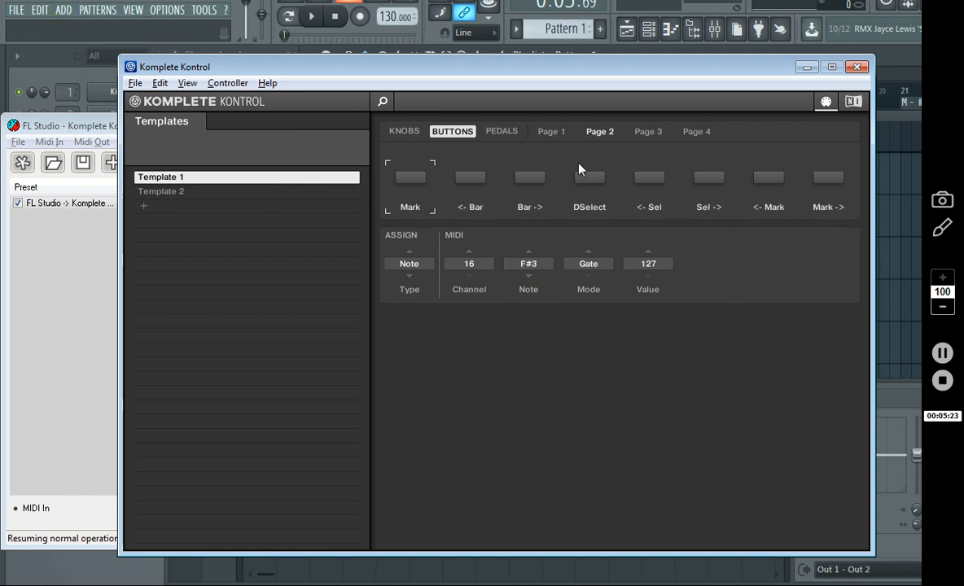
click(551, 130)
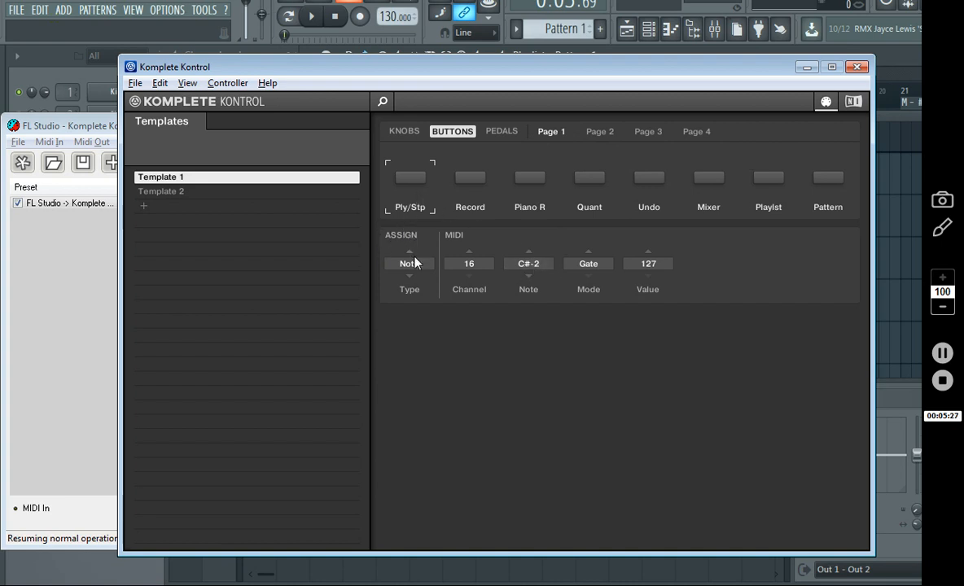
click(409, 264)
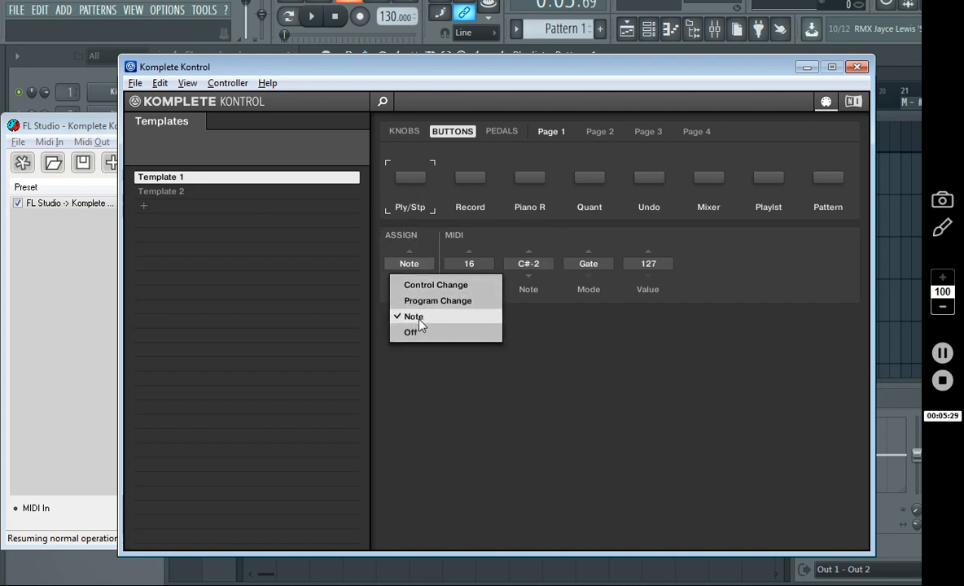
click(414, 316)
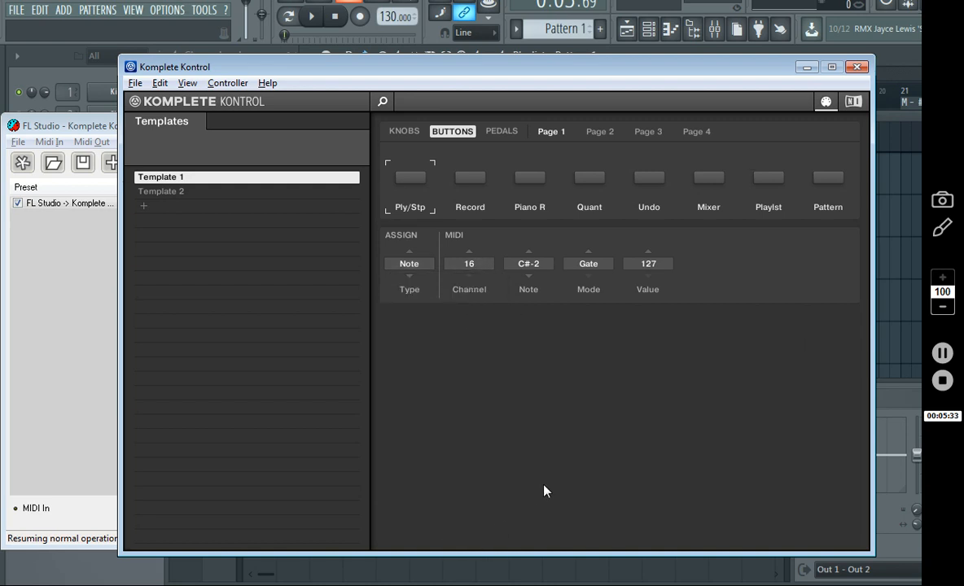
mouse_move(149, 18)
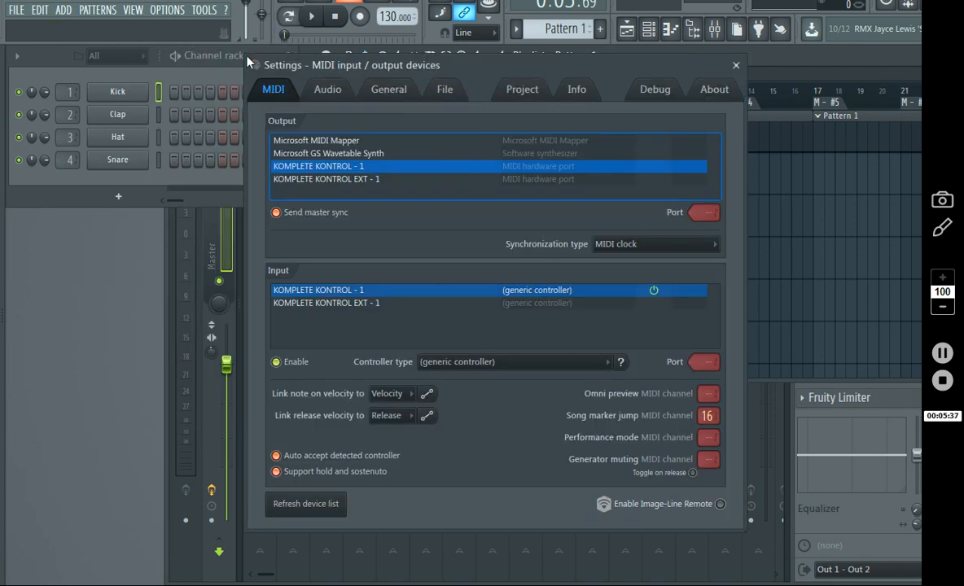
mouse_move(616, 293)
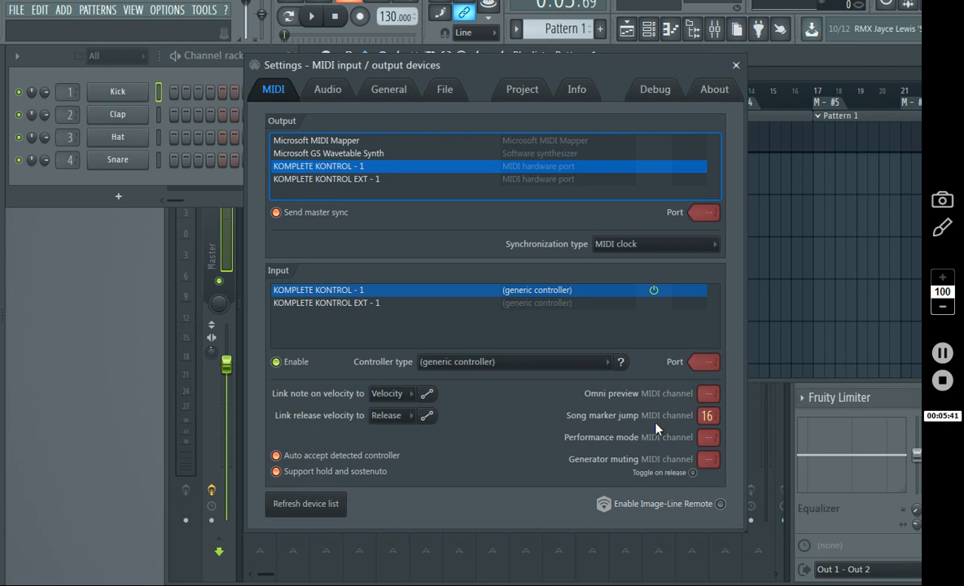
mouse_move(707, 415)
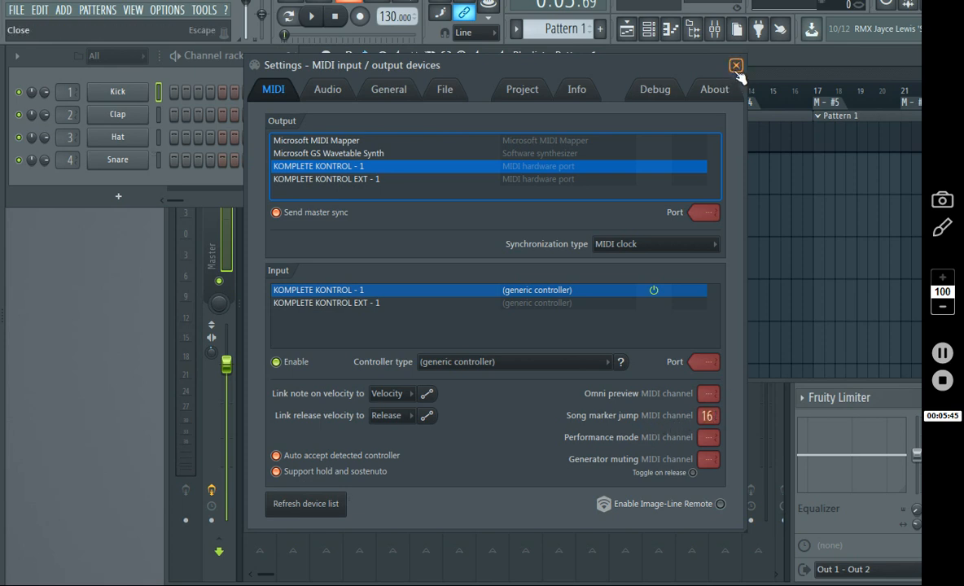
Close FL Studio's MIDI Settings window with Komplete Kontrol enabled as a generic controller
click(737, 65)
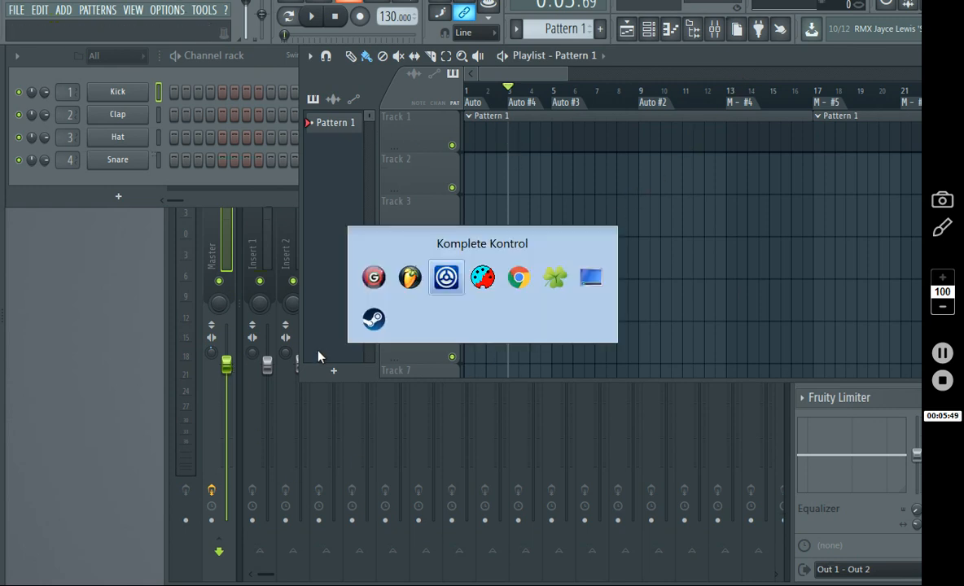
In Komplete Kontrol, keep the Ply/Stp button in Gate mode sending note C#-2 on channel 16
click(446, 277)
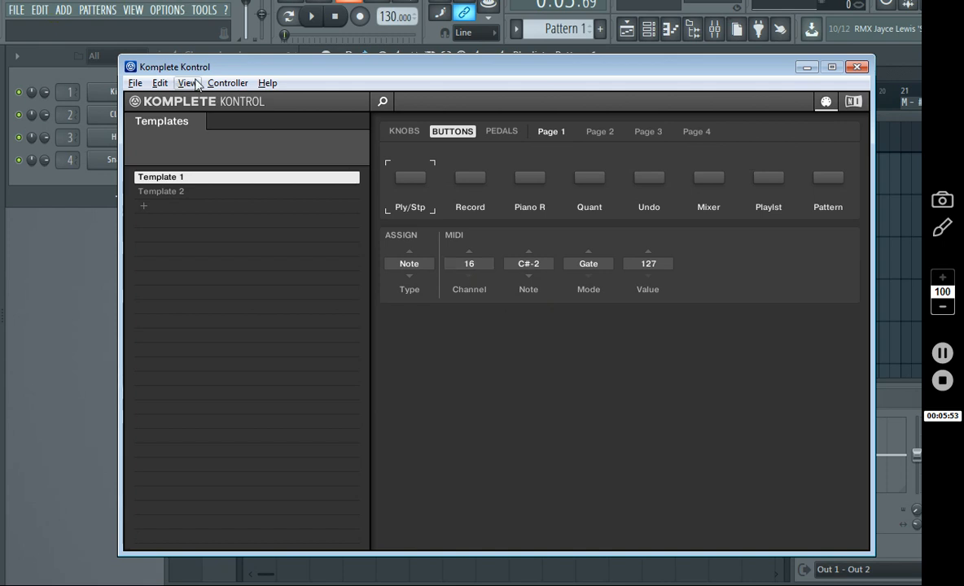
mouse_move(525, 293)
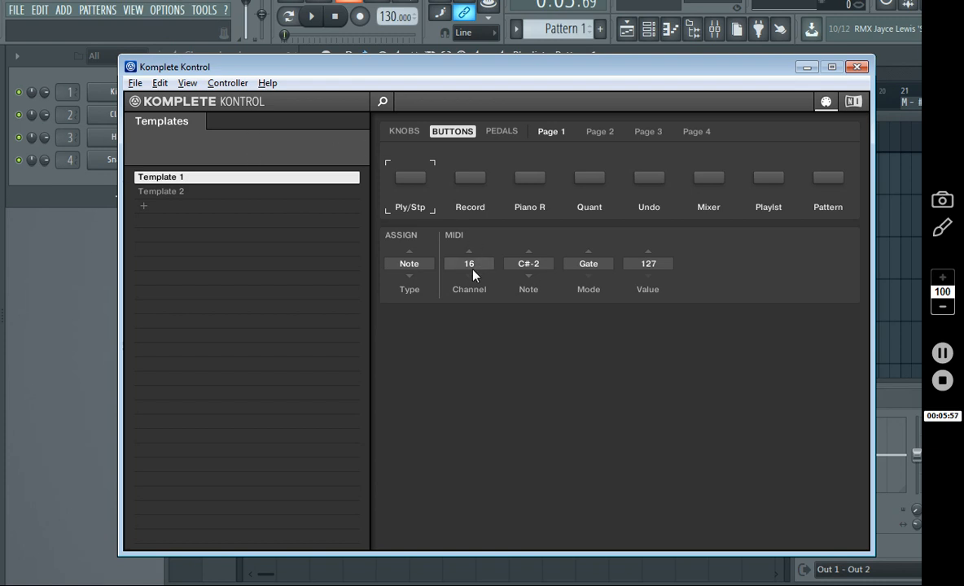
mouse_move(309, 143)
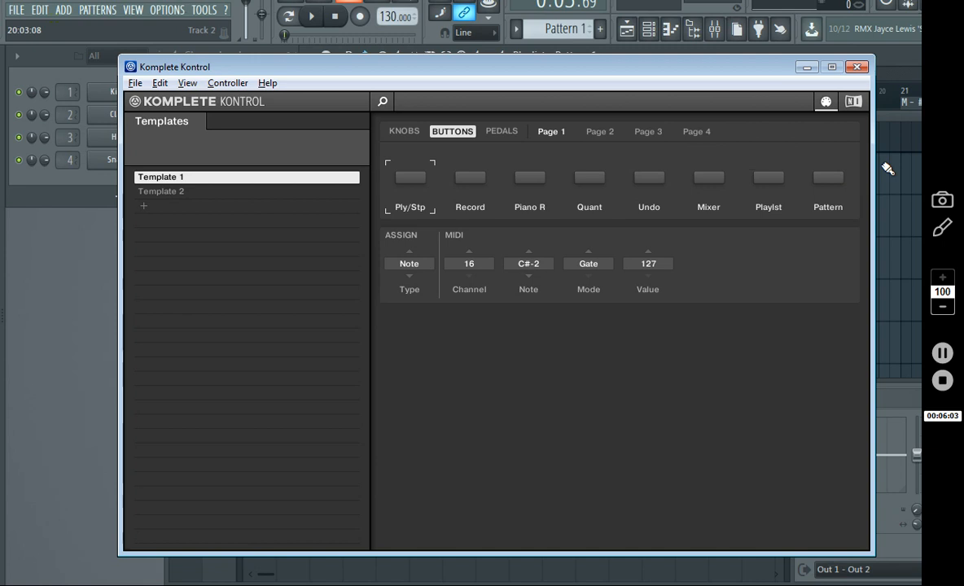
mouse_move(738, 69)
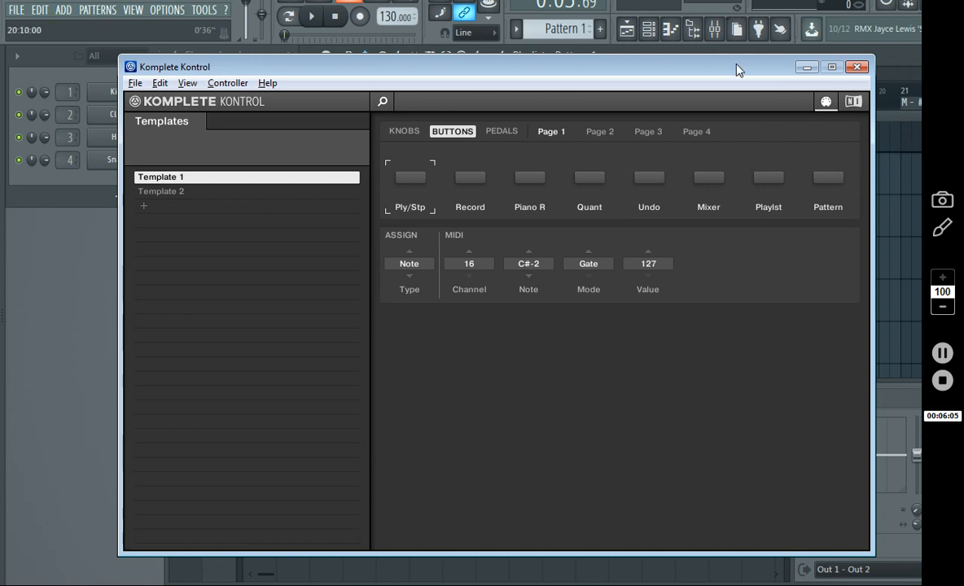
mouse_move(548, 219)
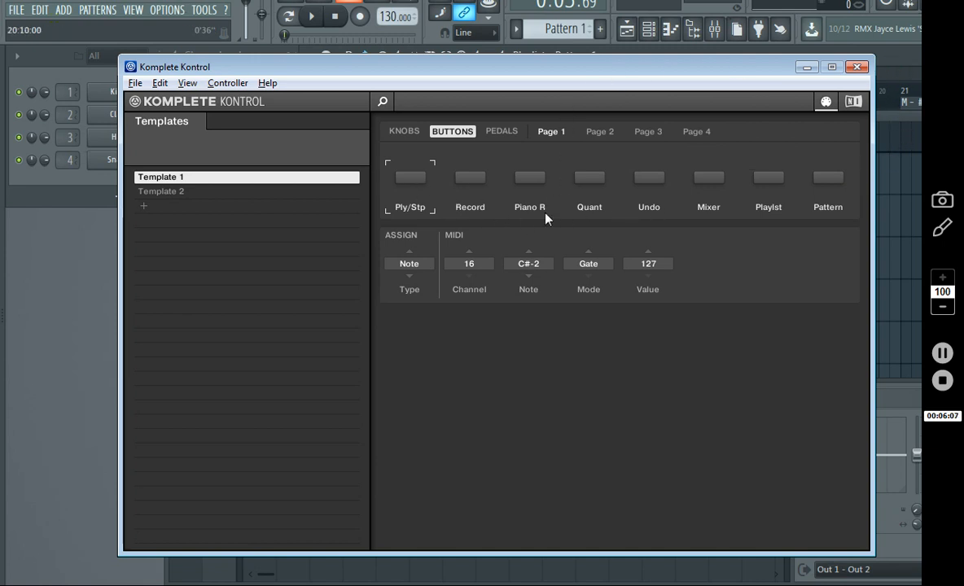
mouse_move(443, 215)
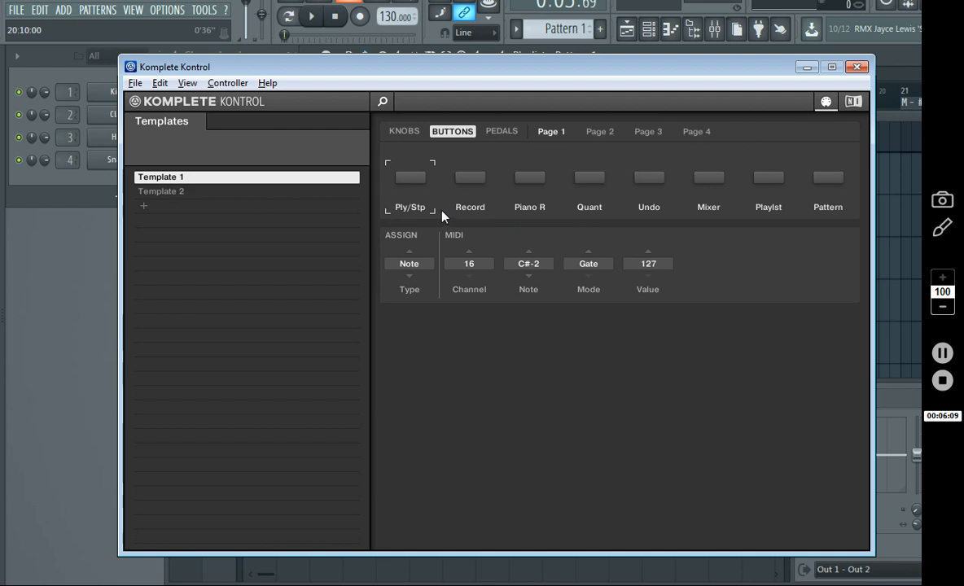
mouse_move(479, 264)
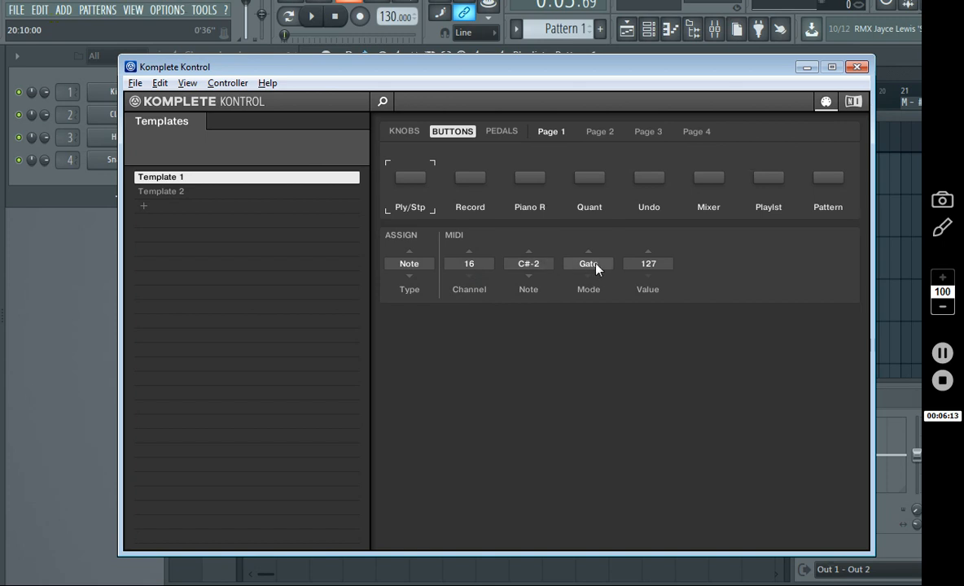
click(588, 264)
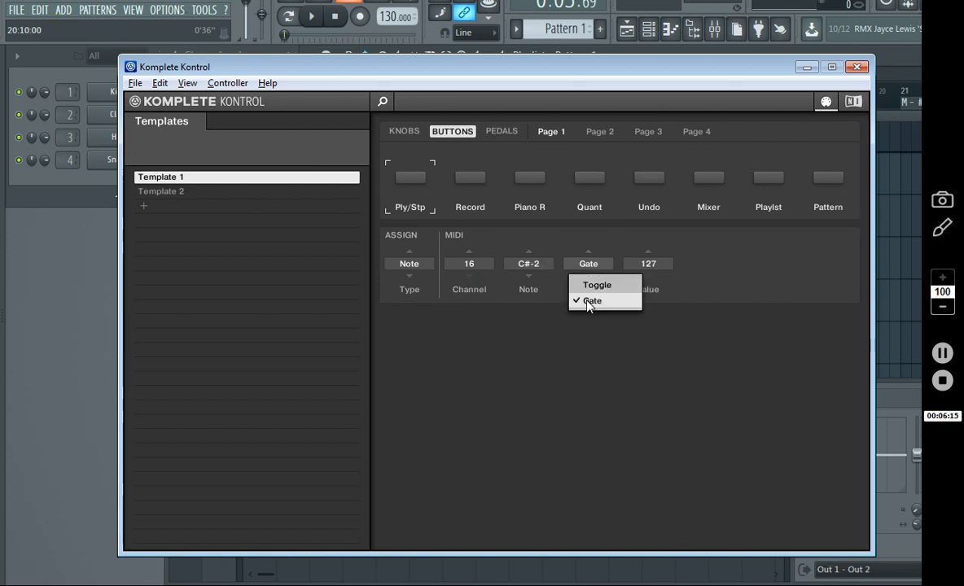
click(593, 300)
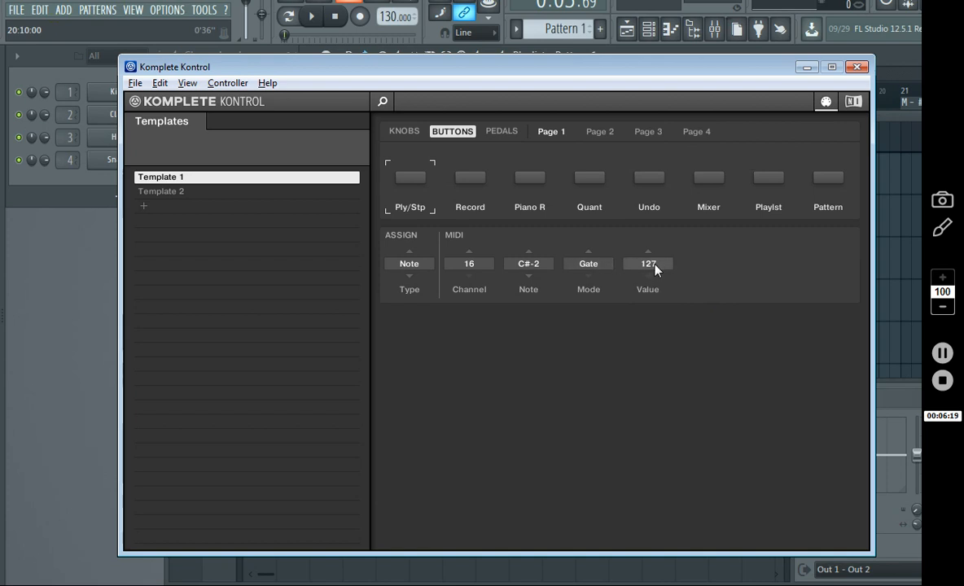
mouse_move(651, 273)
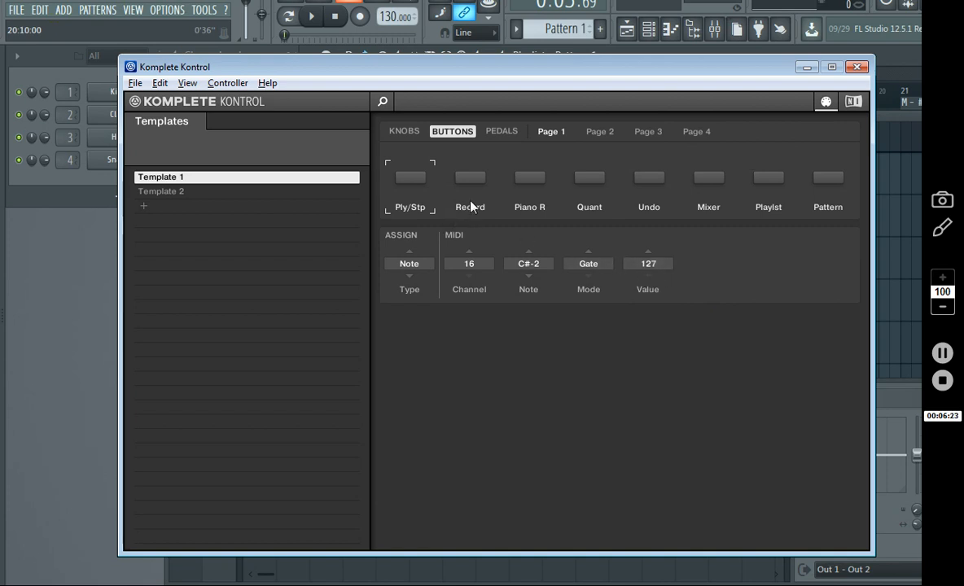
mouse_move(404, 182)
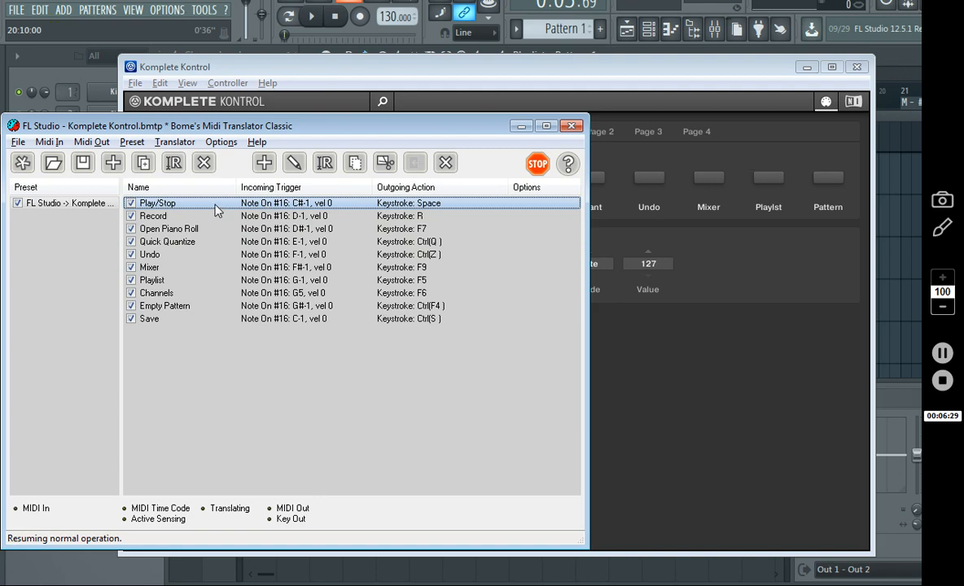
Set the Play/Stop translator's incoming trigger to captured MIDI message 9F 01 00
double_click(156, 202)
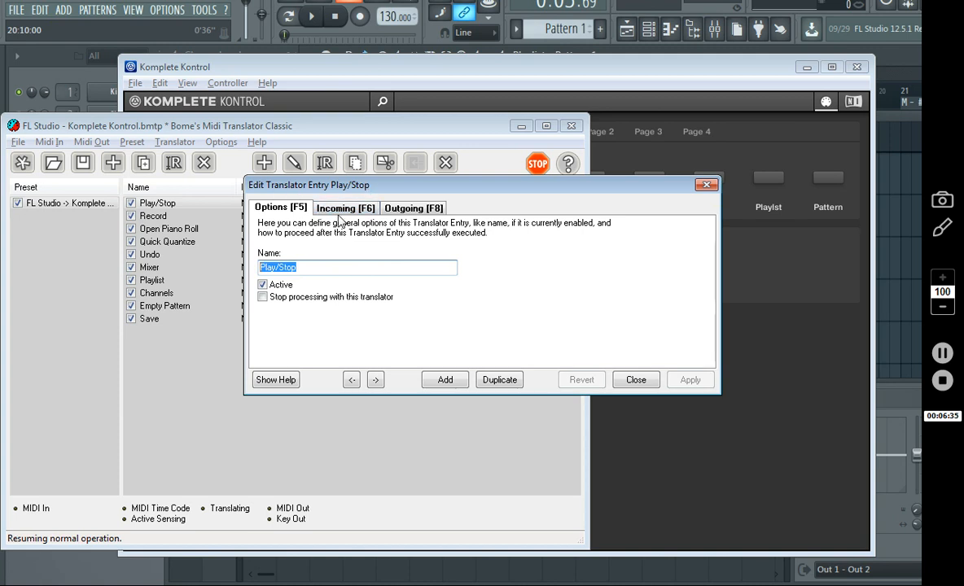
click(345, 208)
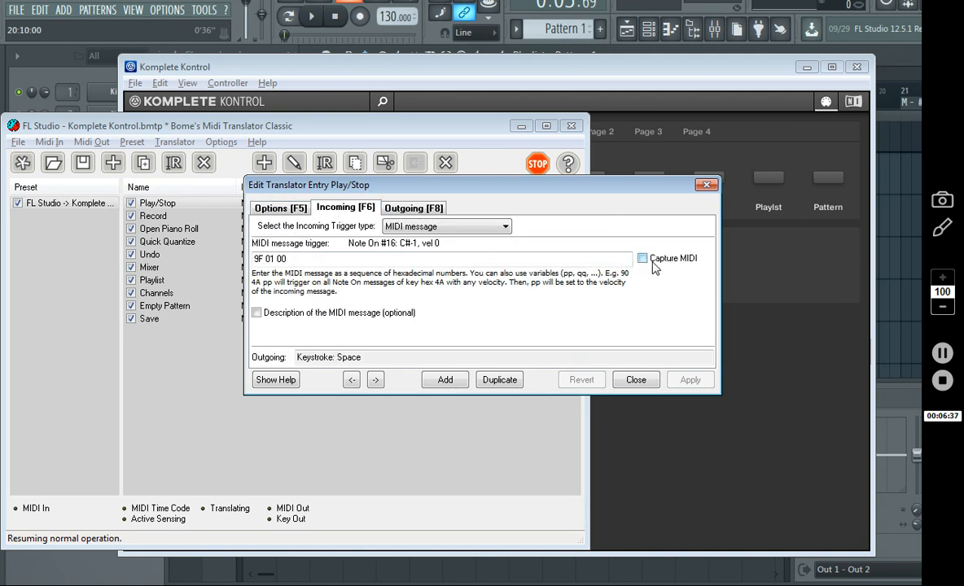
click(642, 257)
text(pp)
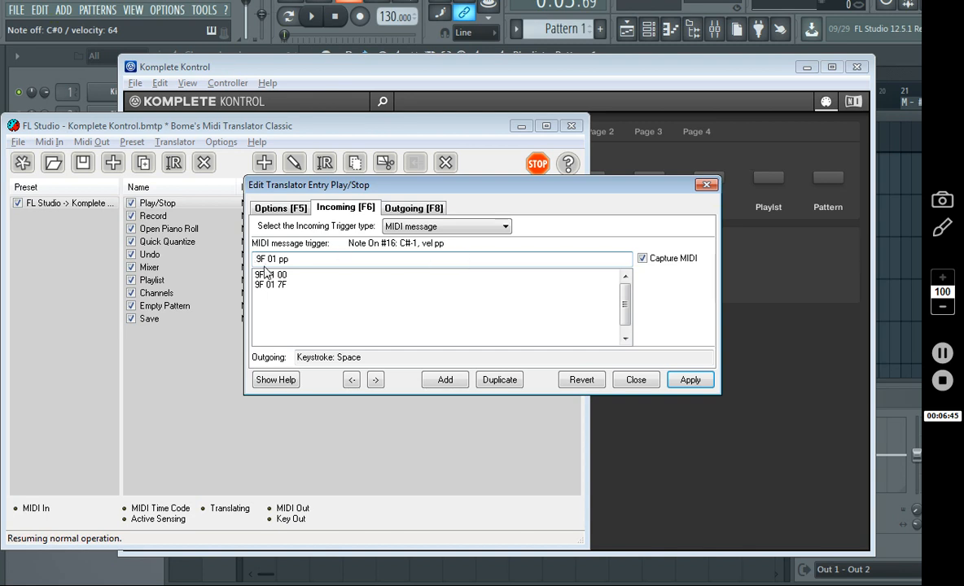
click(270, 273)
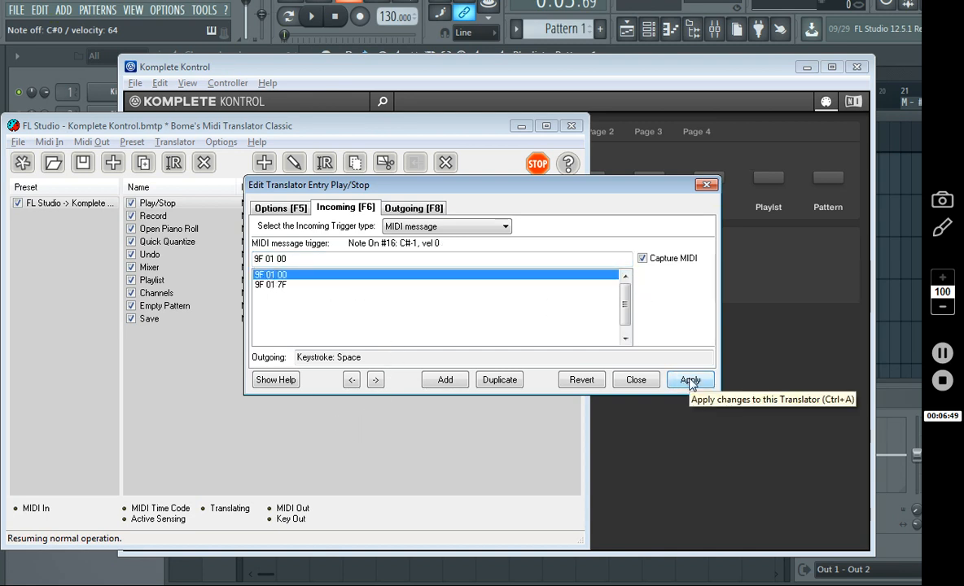
Set its outgoing action to keystroke emulation sending Space and apply
click(414, 207)
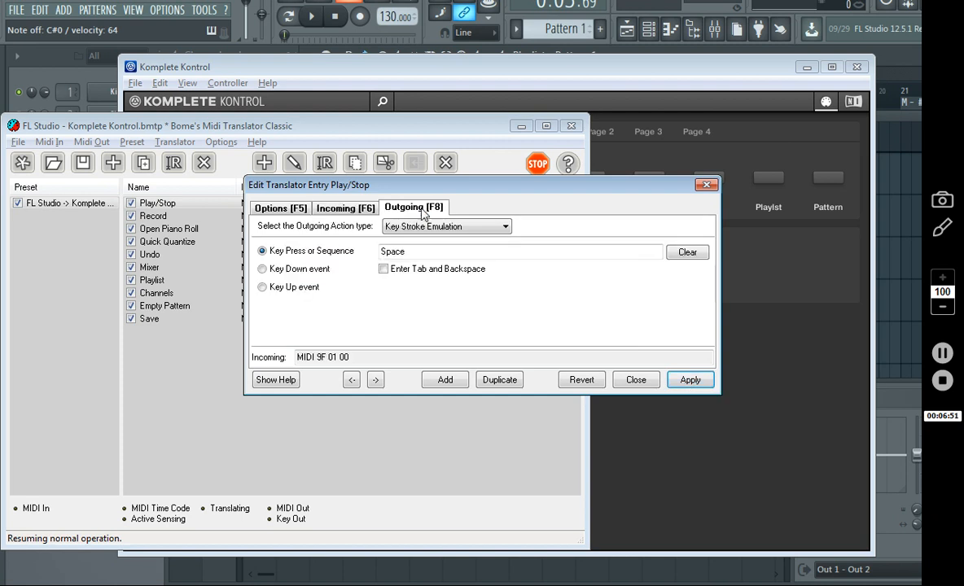
mouse_move(319, 261)
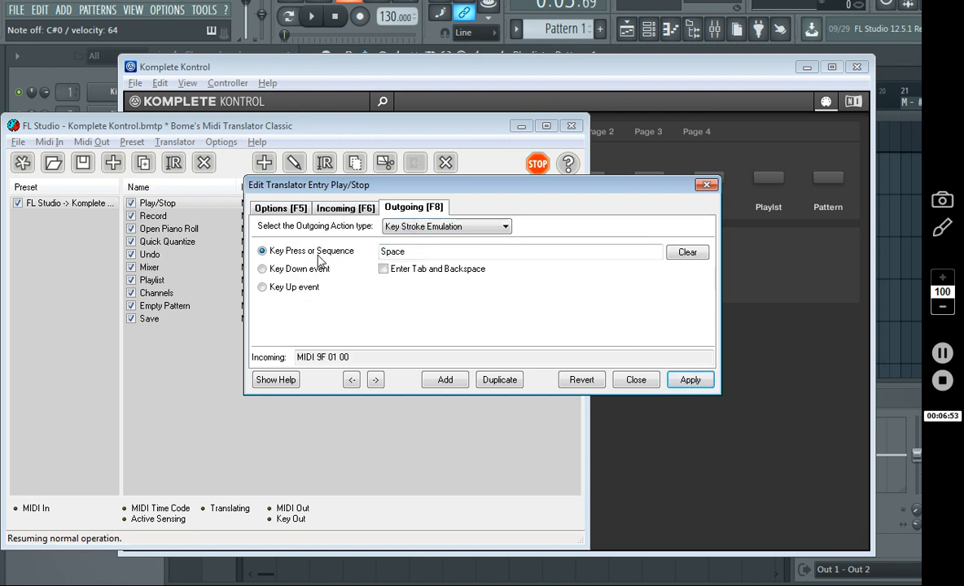
mouse_move(285, 257)
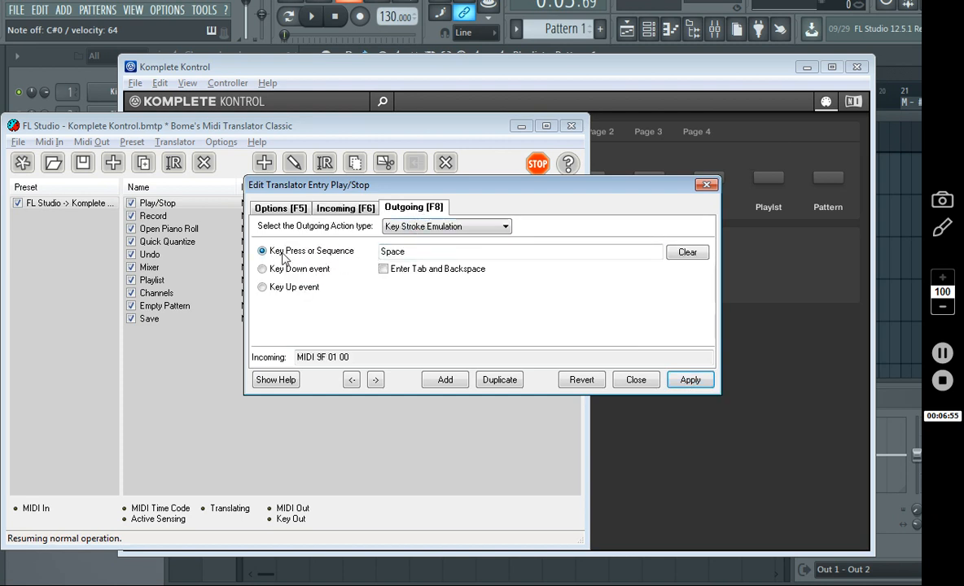
click(446, 226)
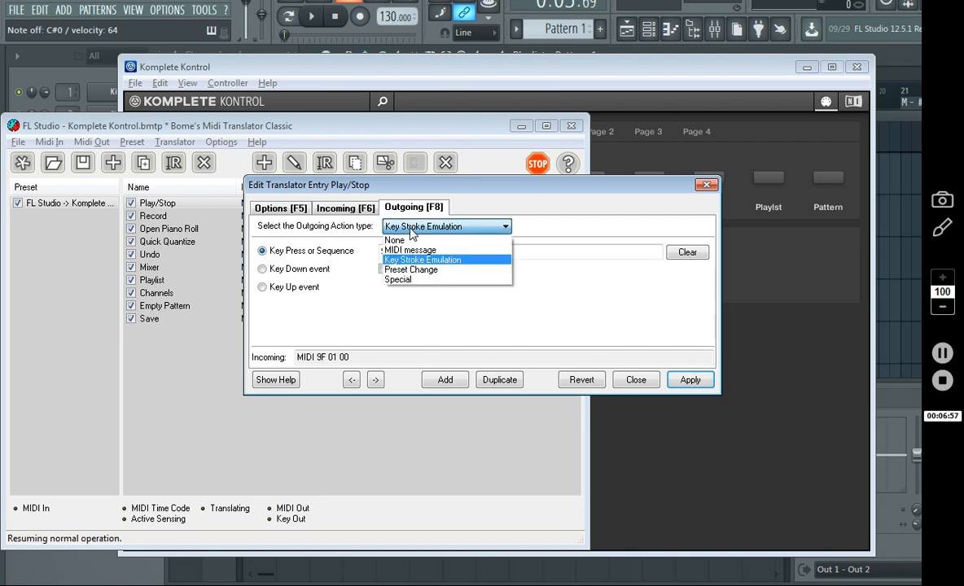
click(424, 259)
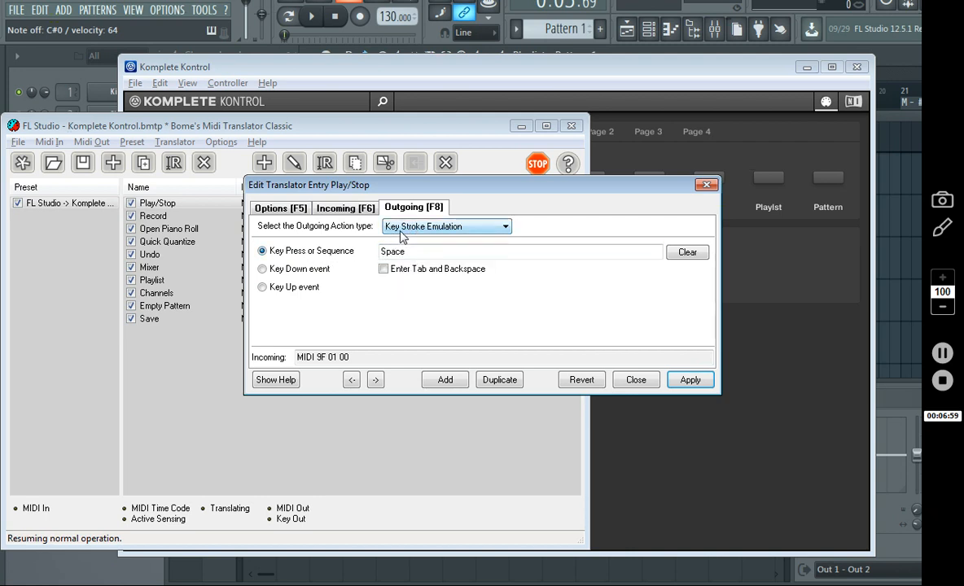
click(447, 227)
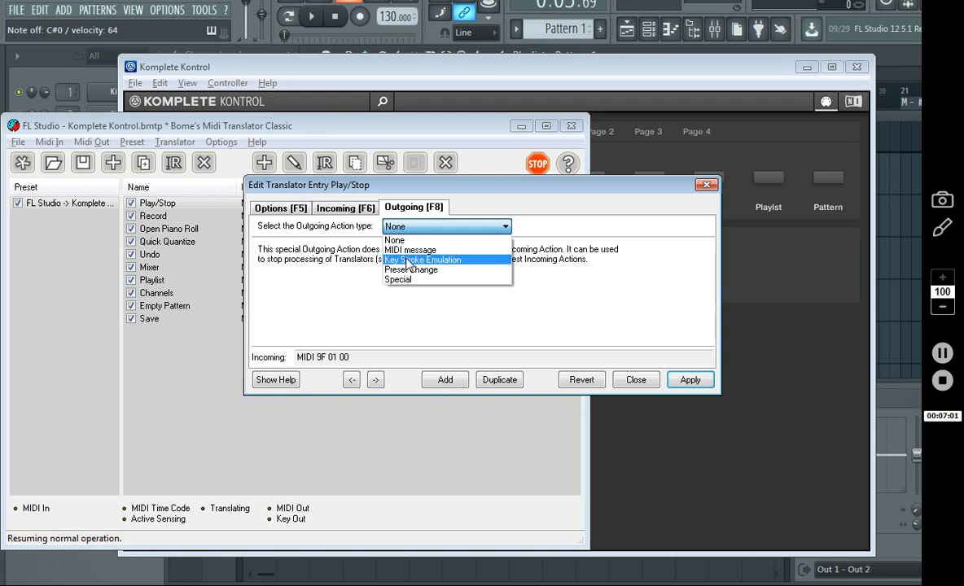
click(421, 260)
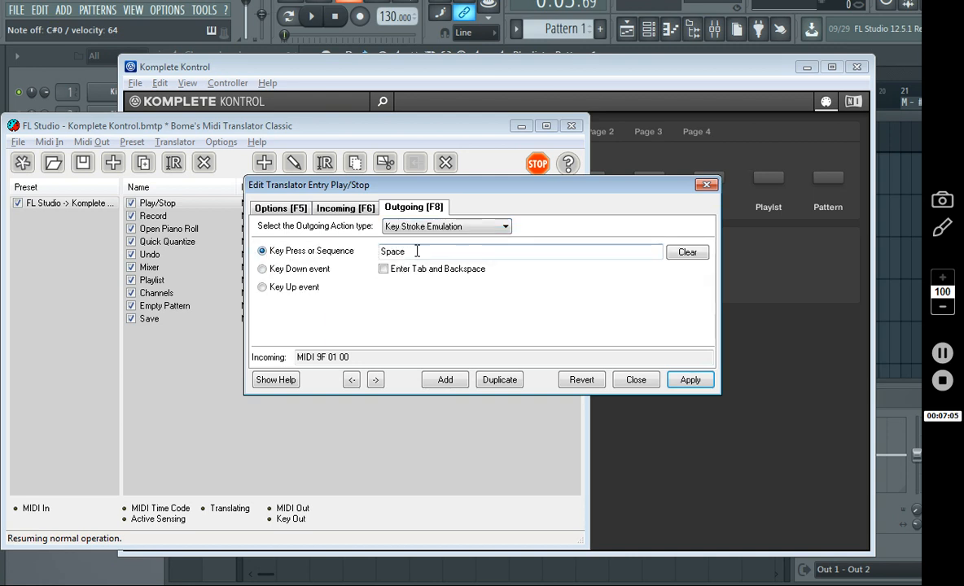
click(688, 251)
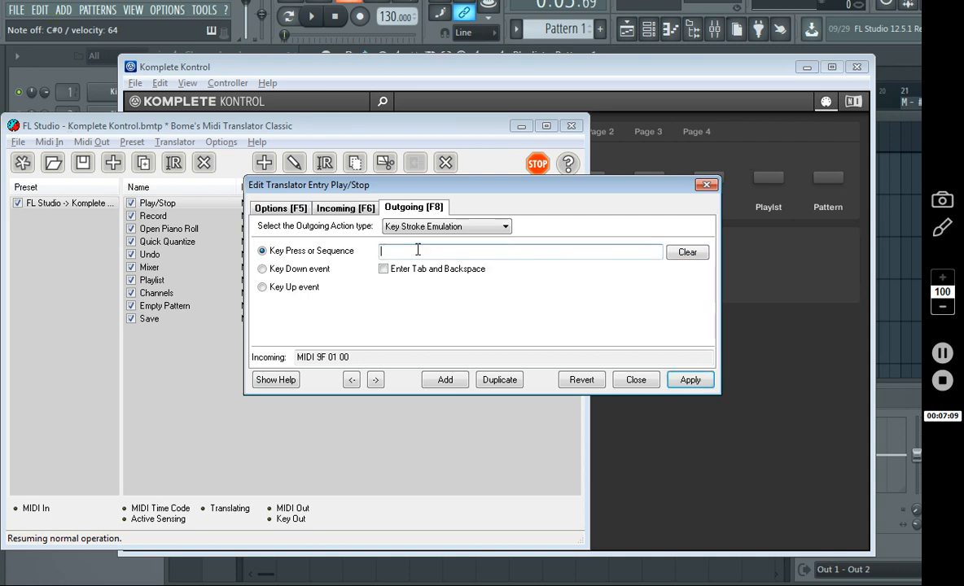
text(Space)
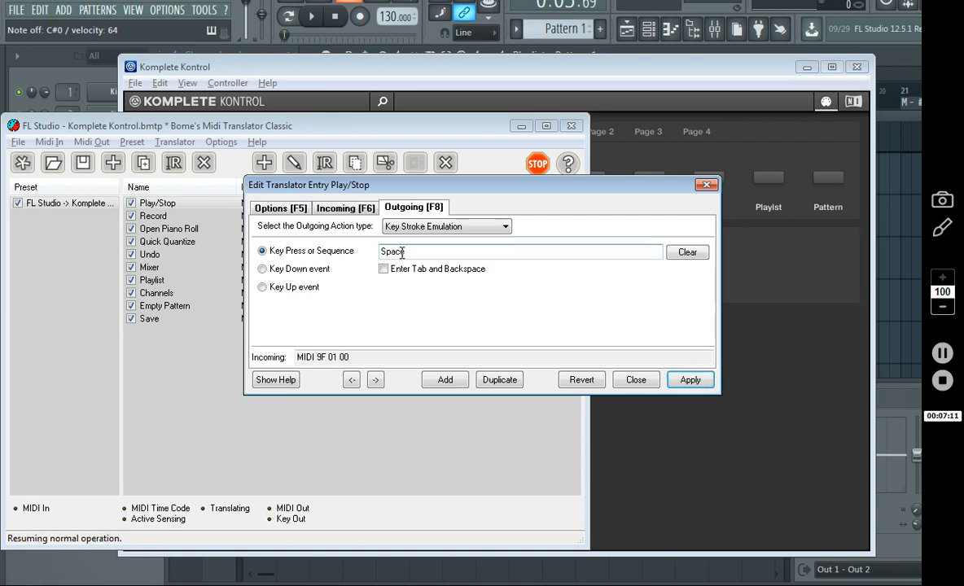
click(691, 379)
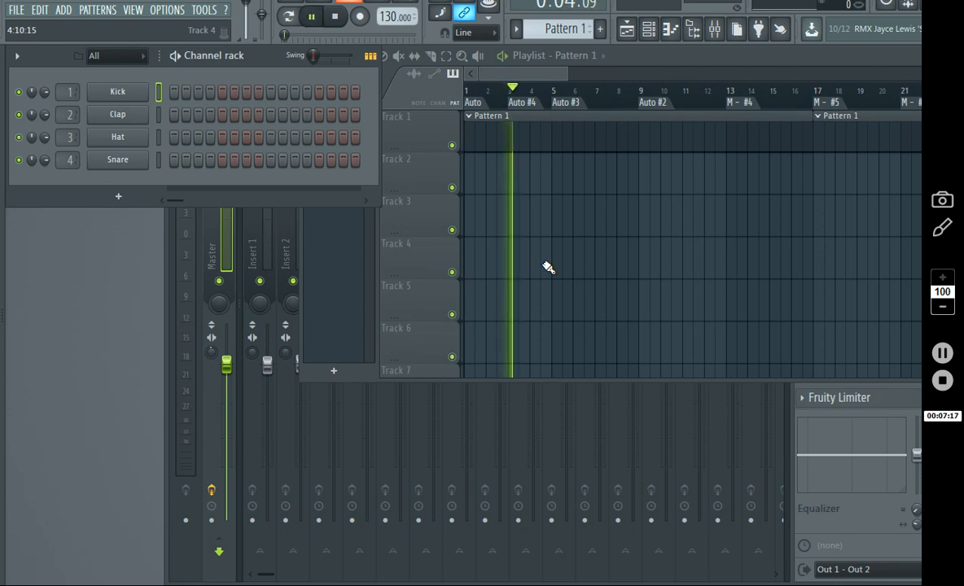
click(312, 17)
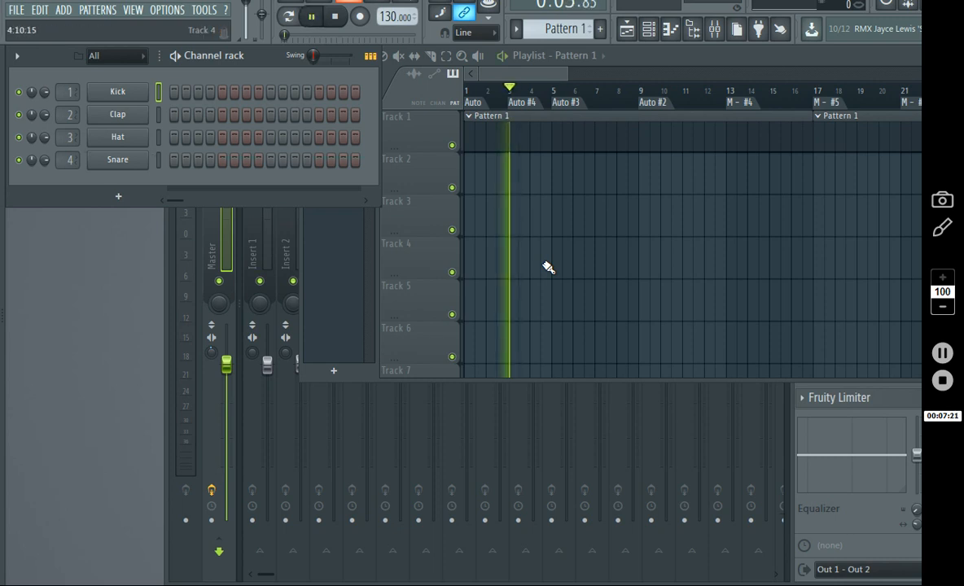
click(336, 17)
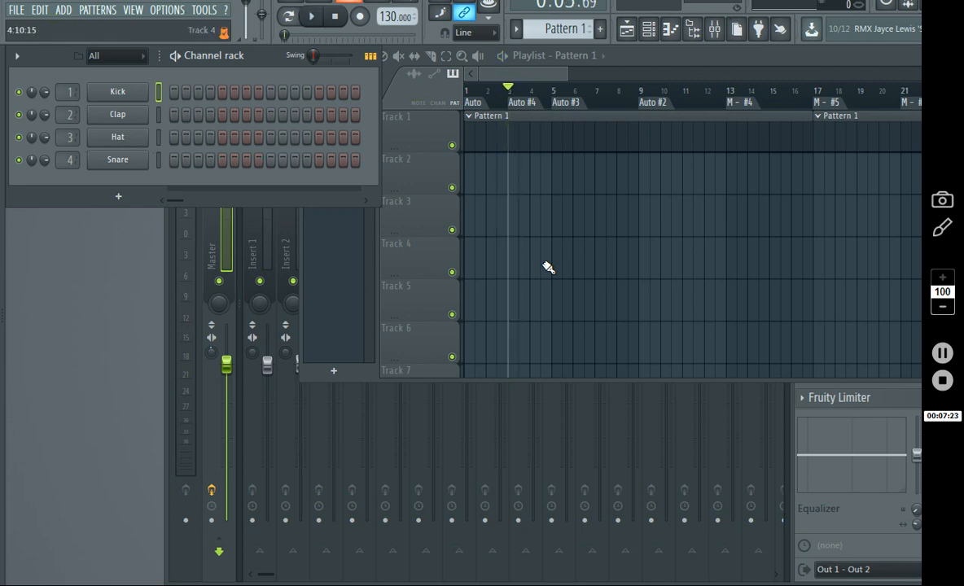
click(312, 17)
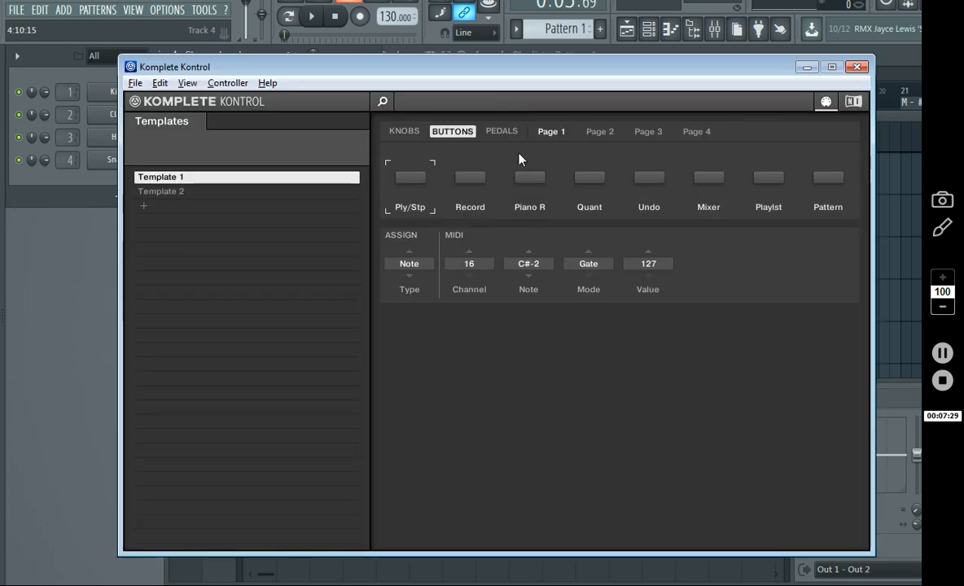
Show button Page 2 with the Mark button sending note F#3 on channel 16
click(600, 131)
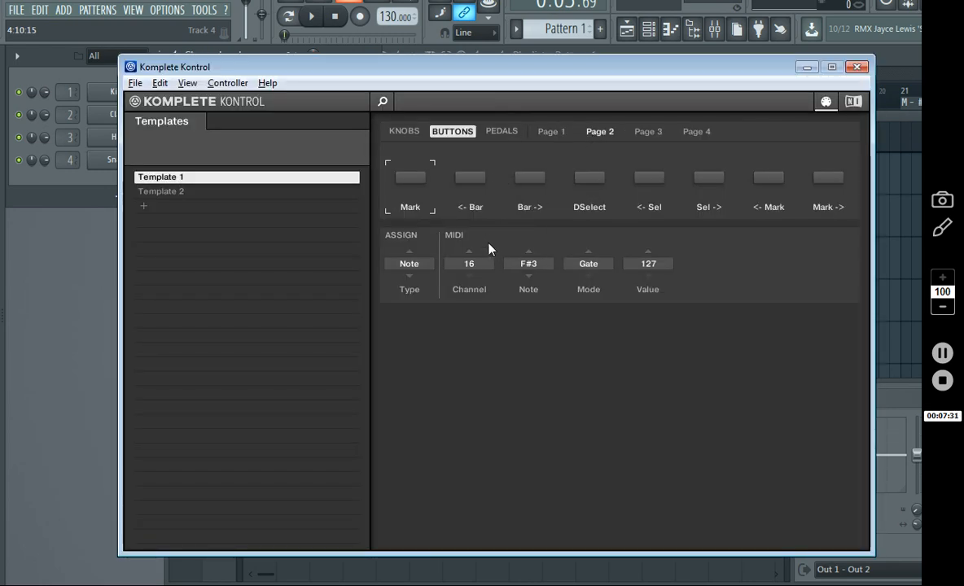
mouse_move(499, 225)
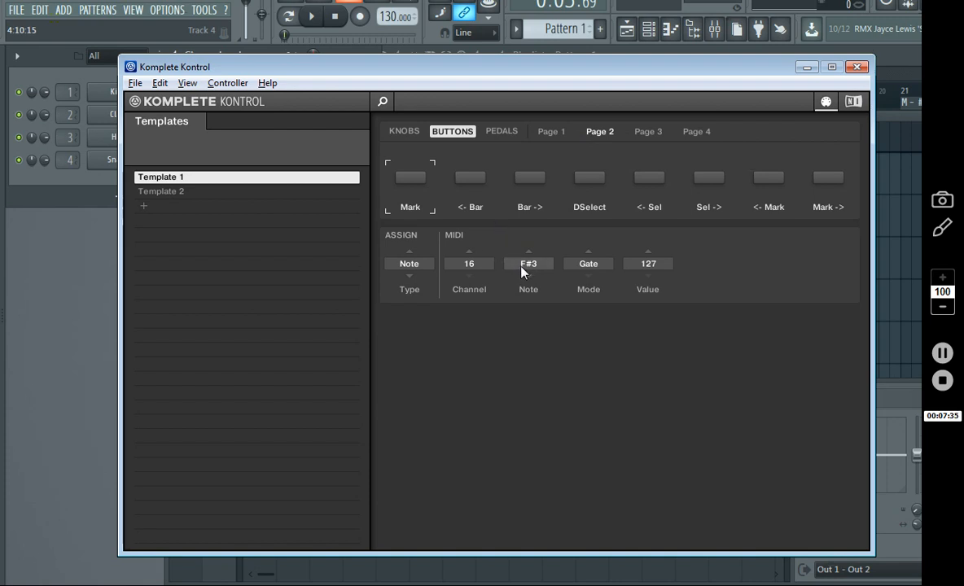
mouse_move(475, 194)
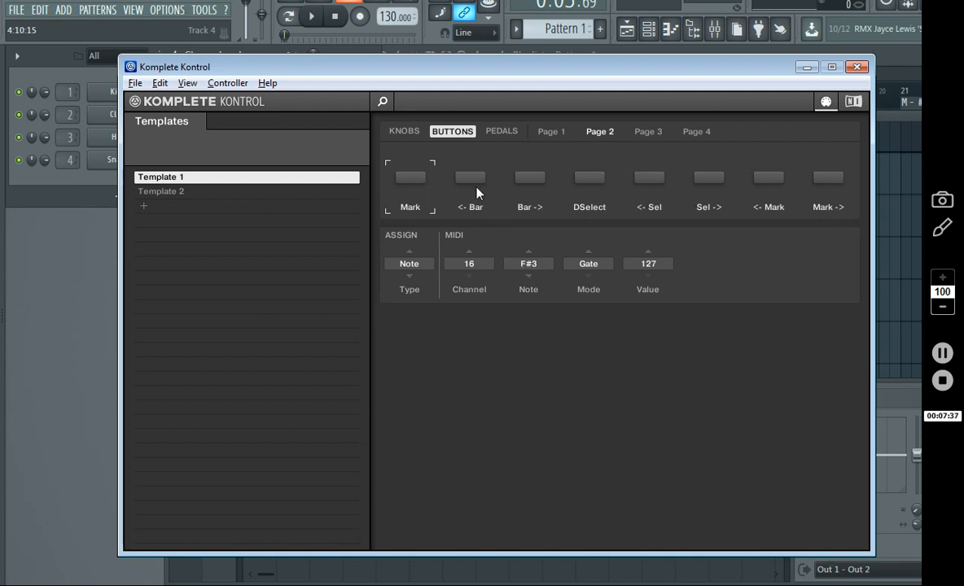
mouse_move(484, 202)
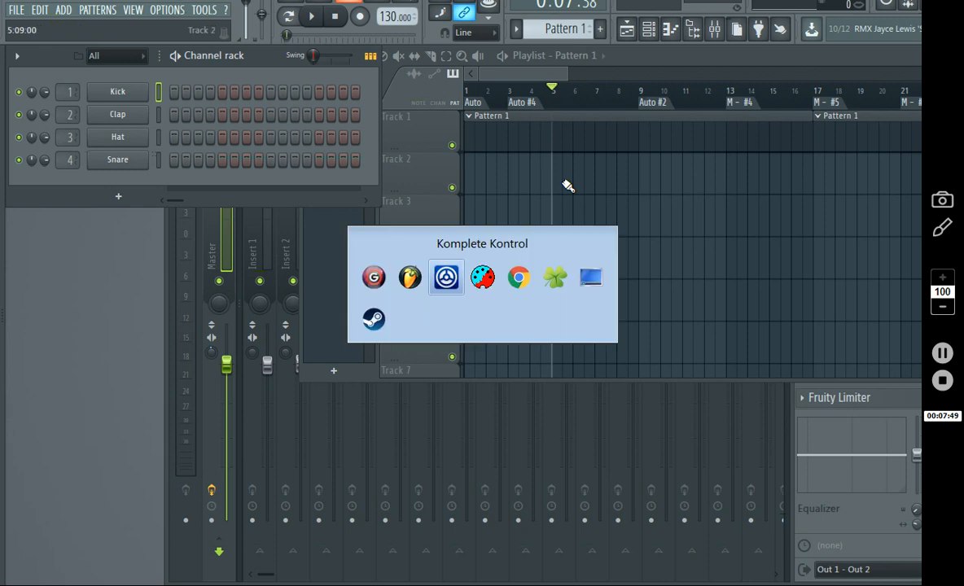
click(447, 277)
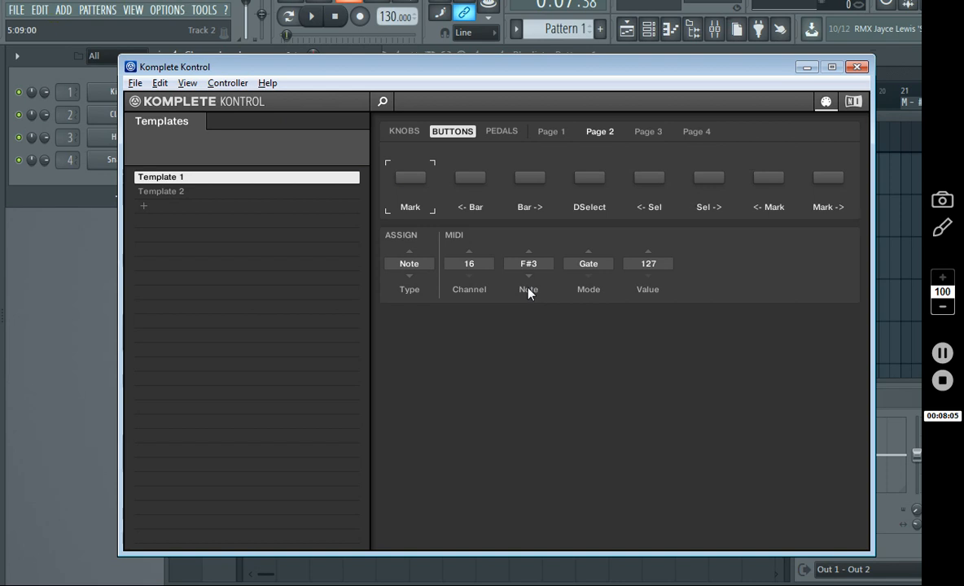
mouse_move(529, 308)
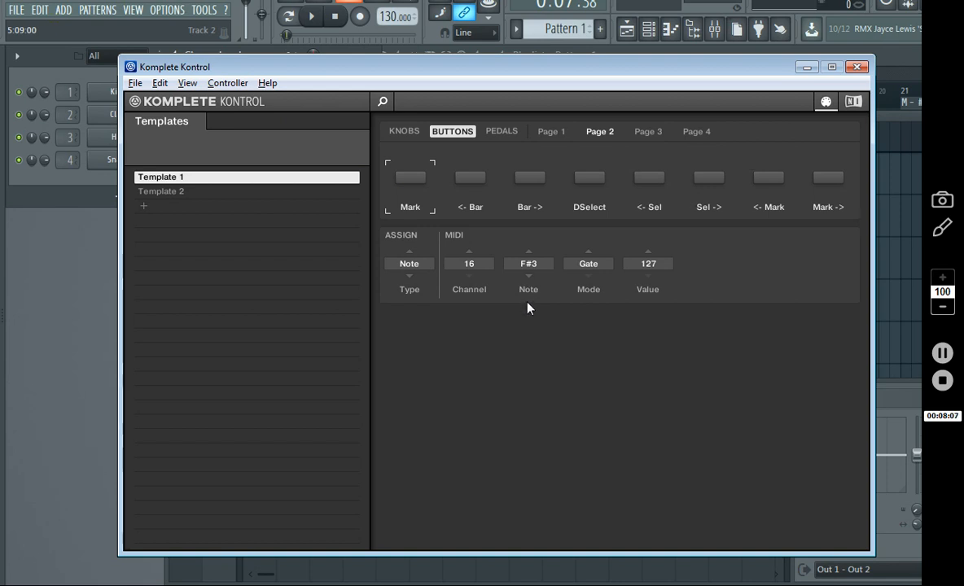
mouse_move(511, 252)
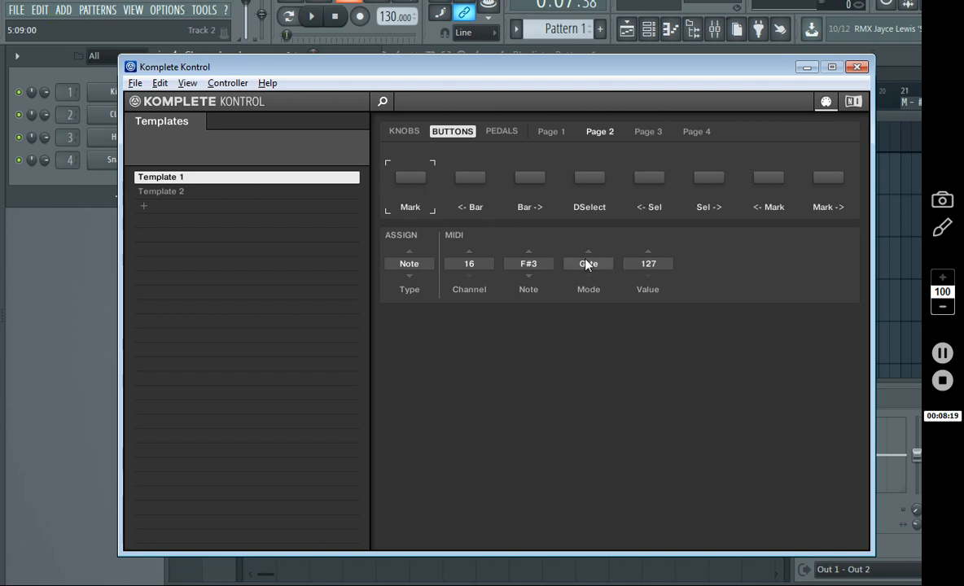
mouse_move(596, 290)
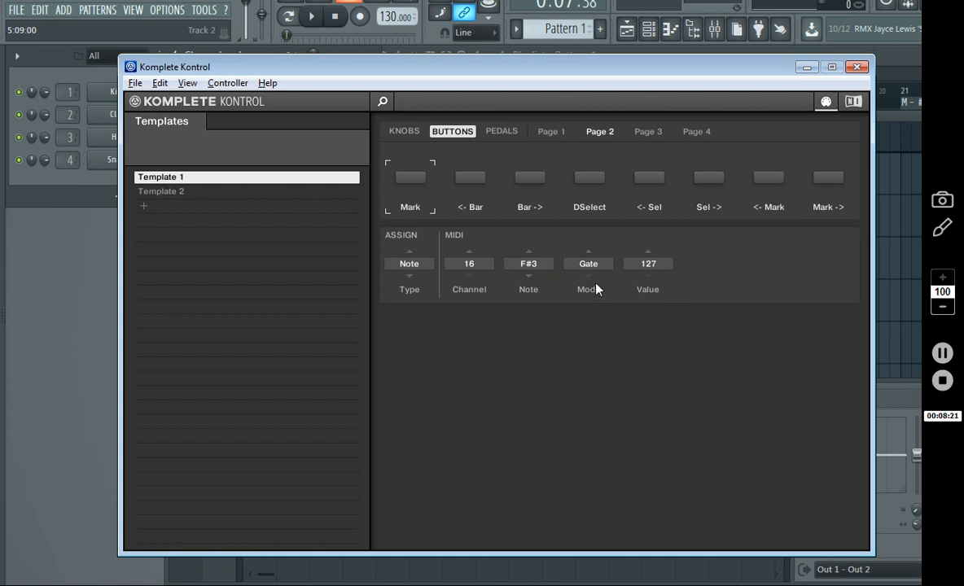
mouse_move(411, 248)
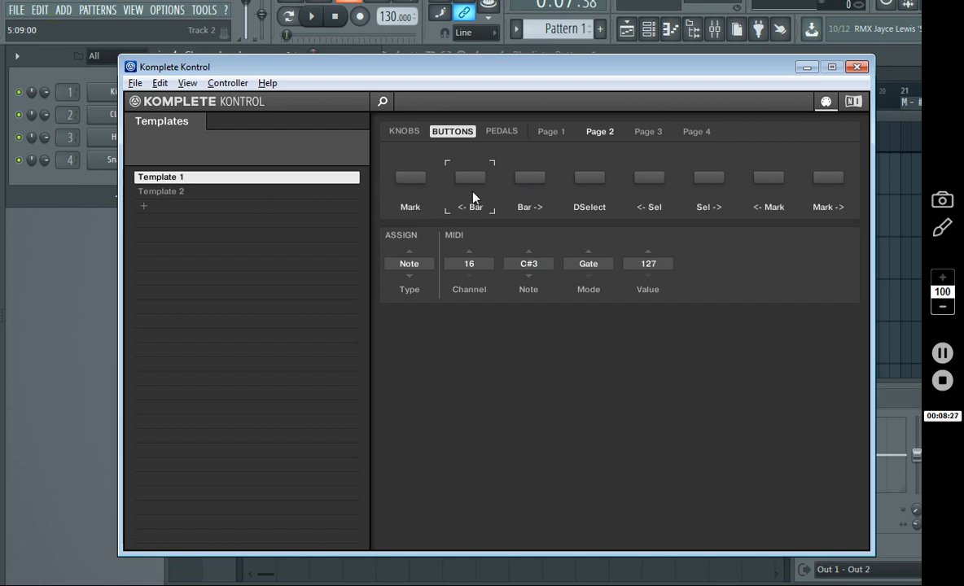
mouse_move(714, 176)
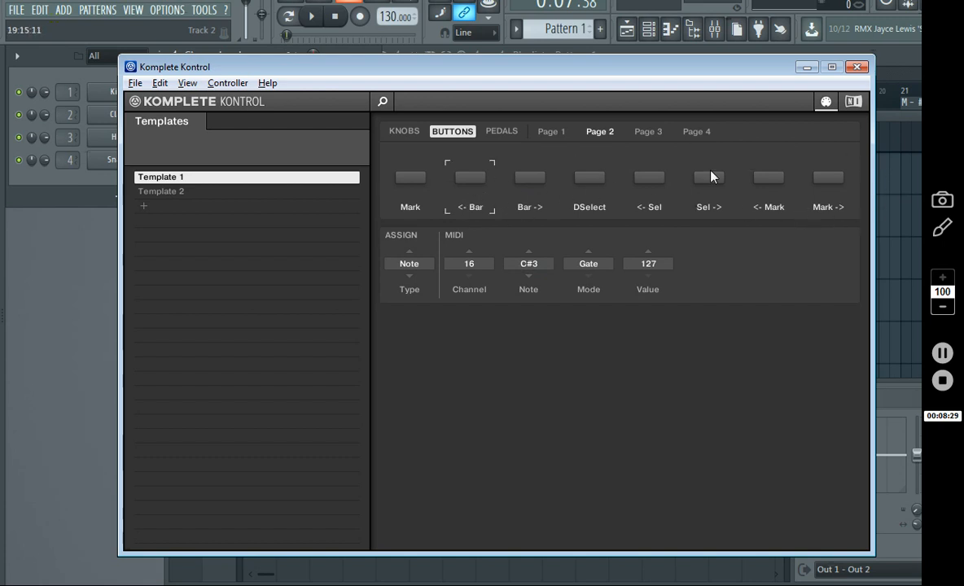
Review Page 2 buttons' notes: Bar -> D#3 and DSelect A#2 on channel 16
click(530, 178)
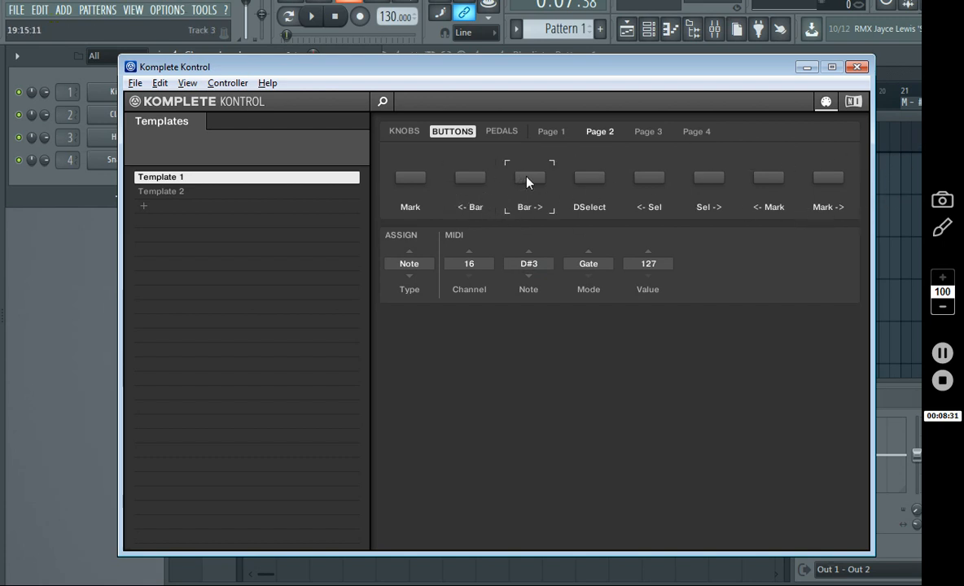
mouse_move(627, 215)
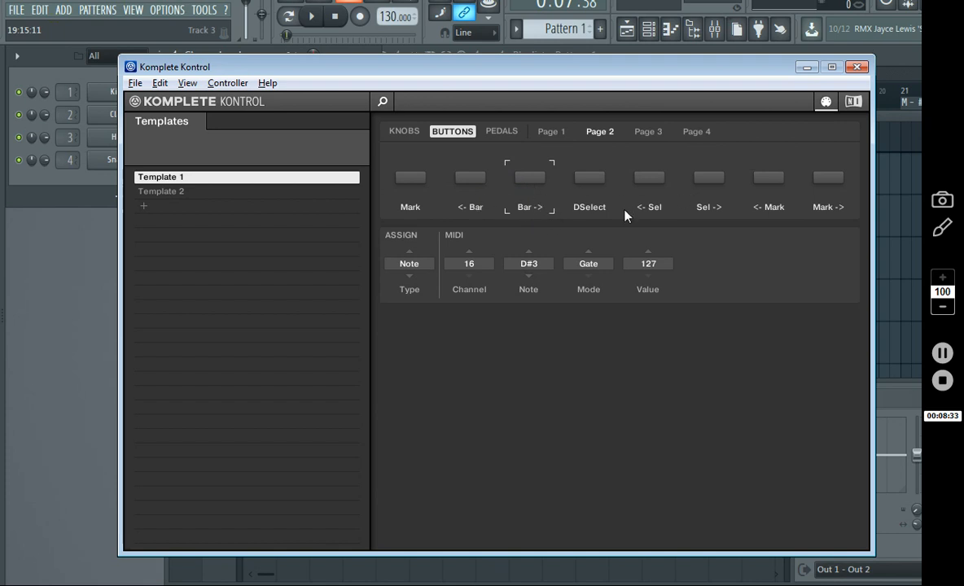
click(589, 176)
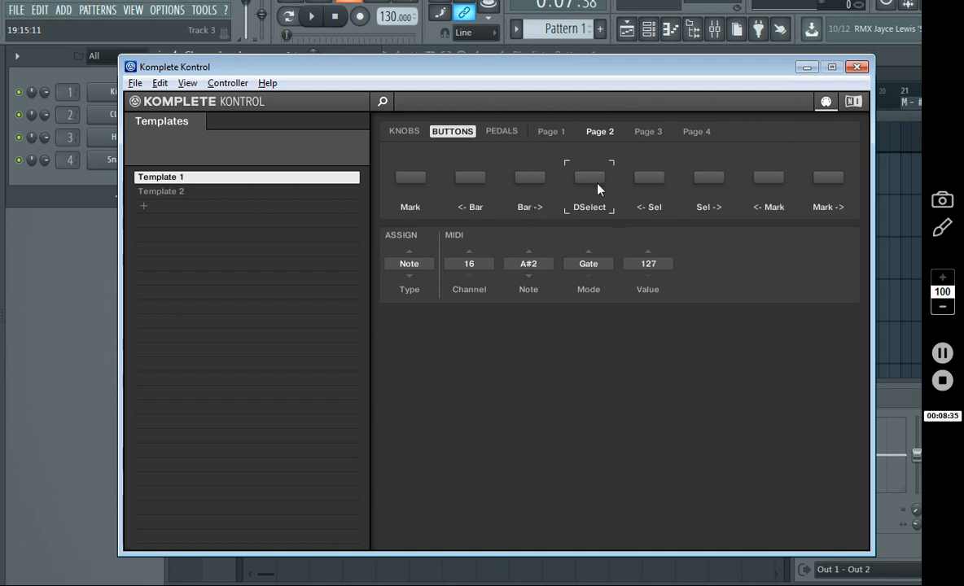
click(857, 66)
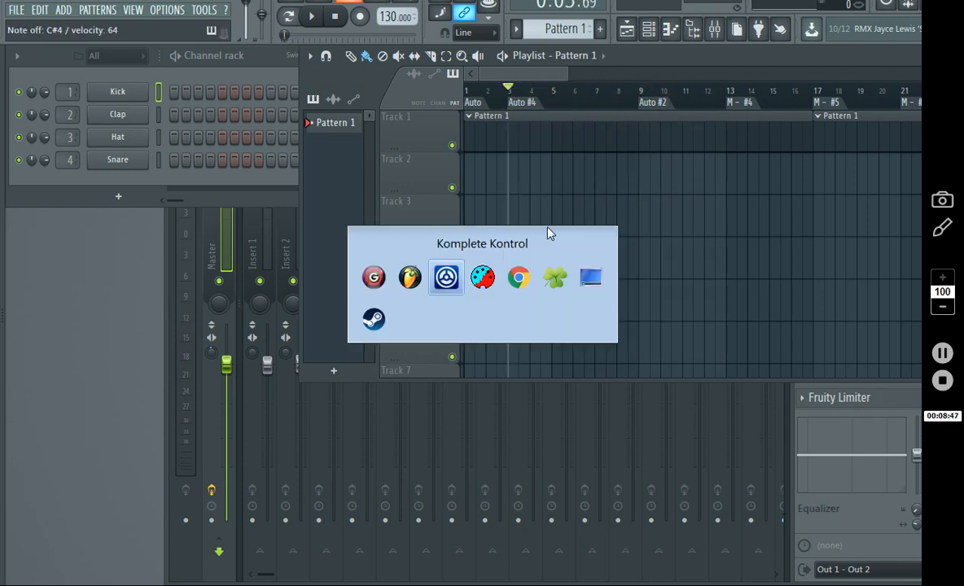
click(447, 277)
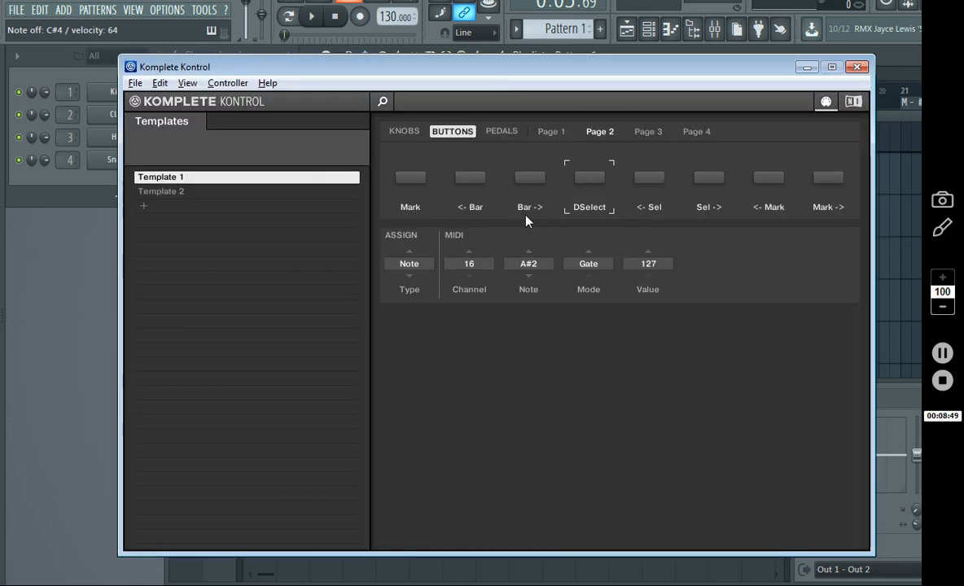
mouse_move(528, 287)
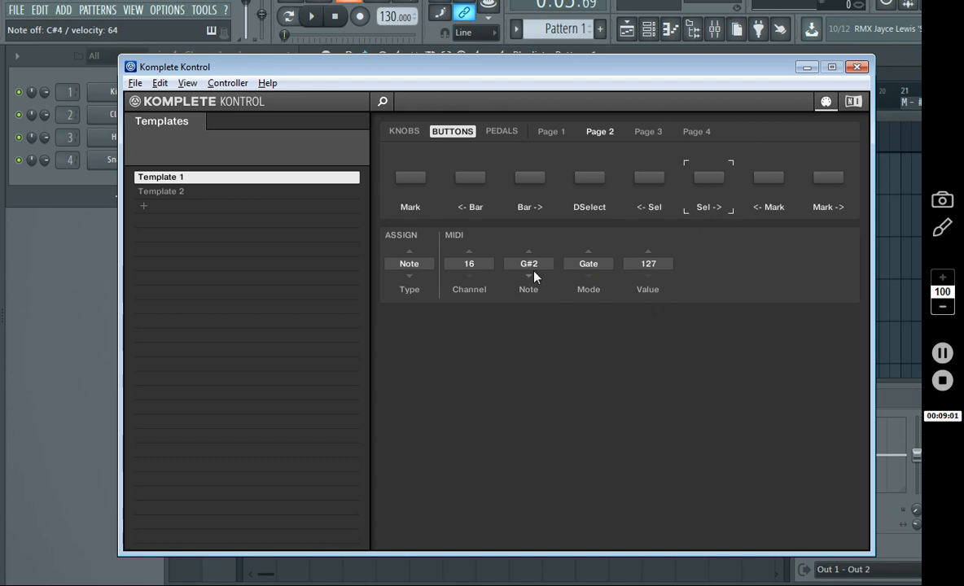
mouse_move(764, 192)
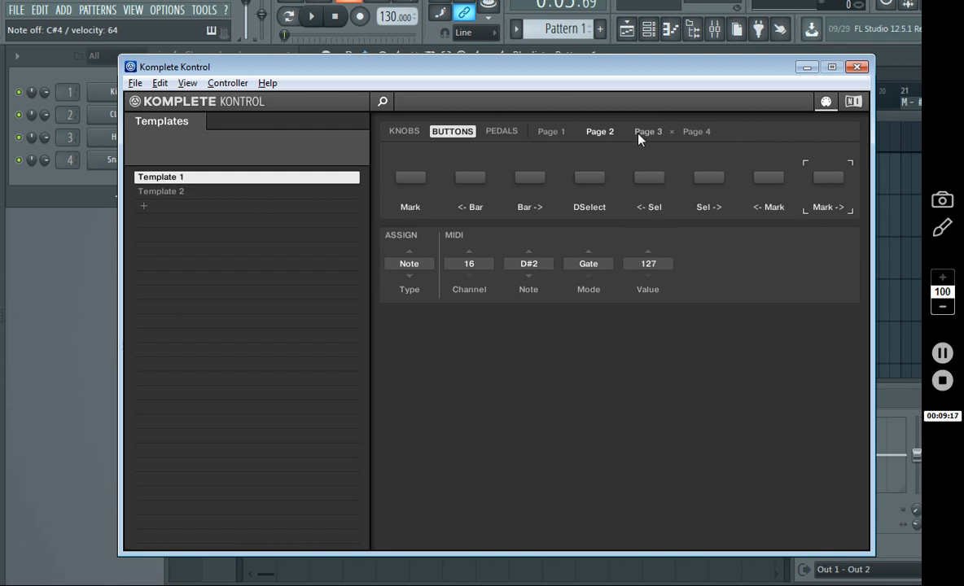
Show button Page 3, where Save sends note C-2 on channel 16
click(649, 130)
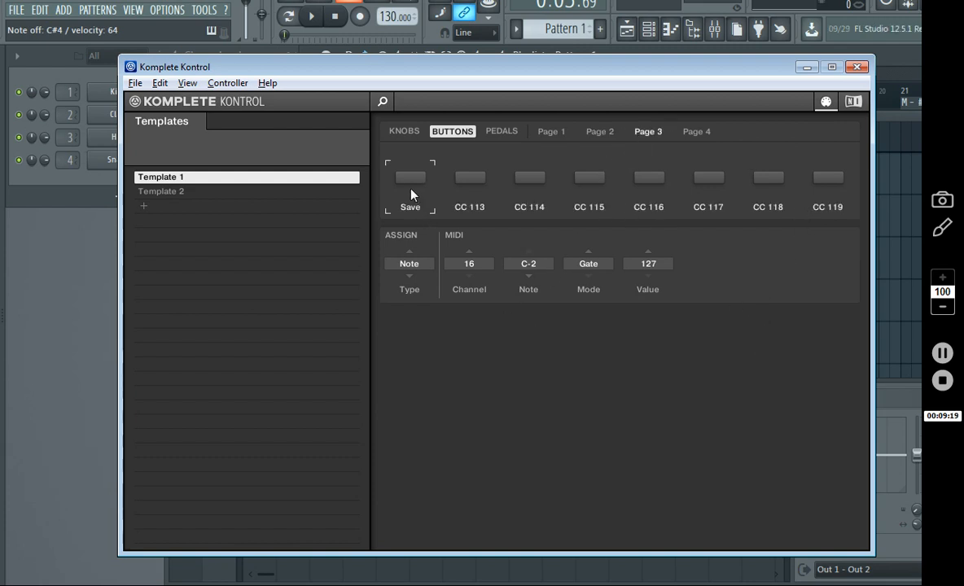
mouse_move(408, 186)
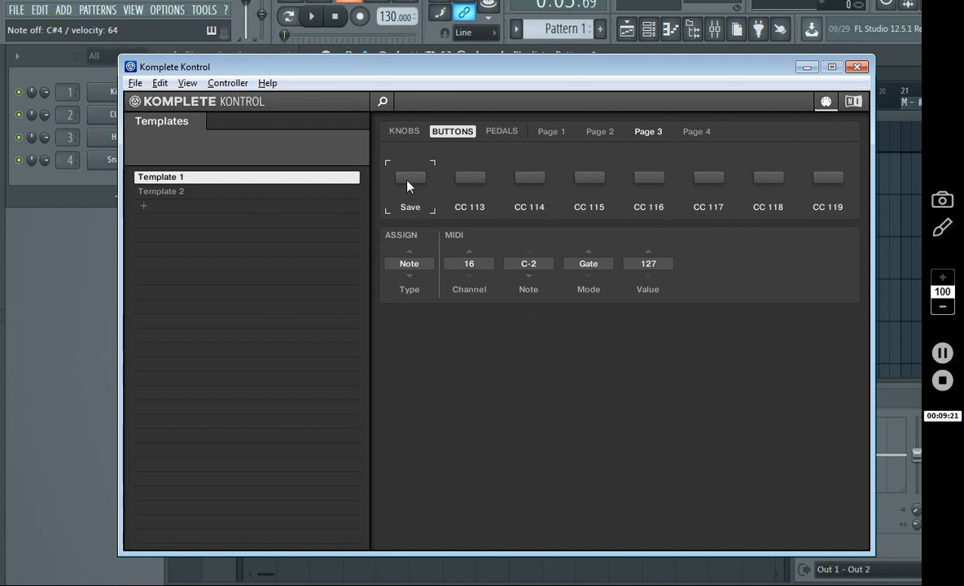
mouse_move(513, 357)
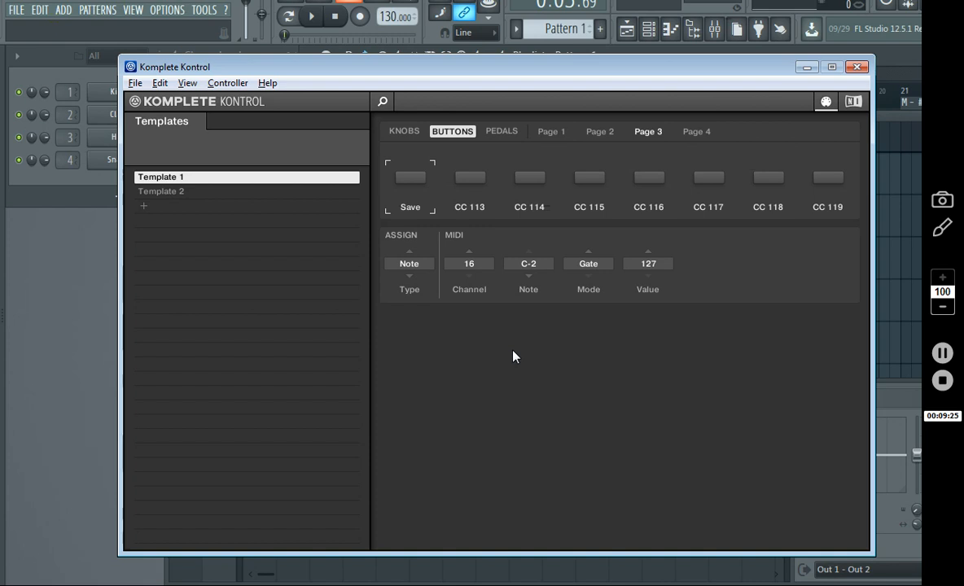
mouse_move(707, 299)
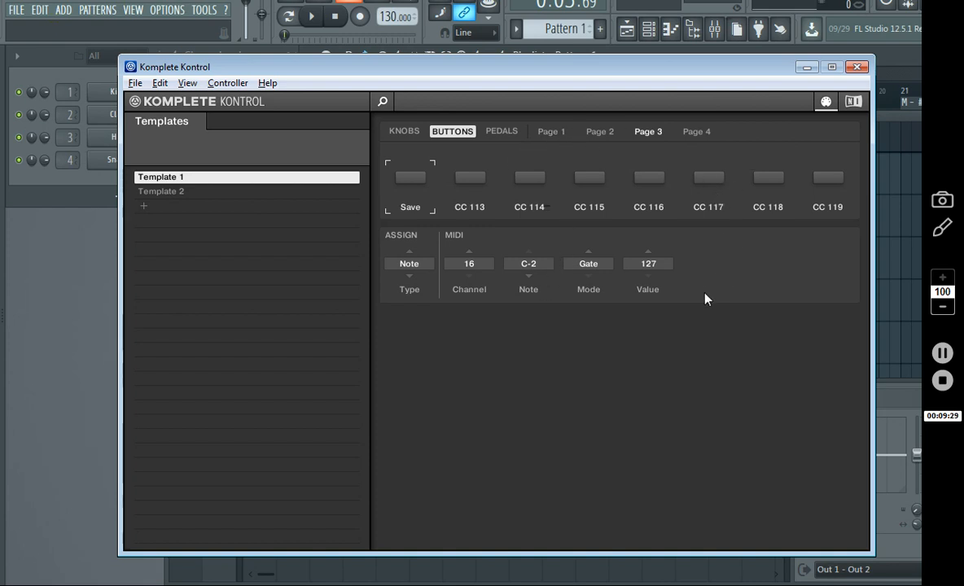
mouse_move(386, 135)
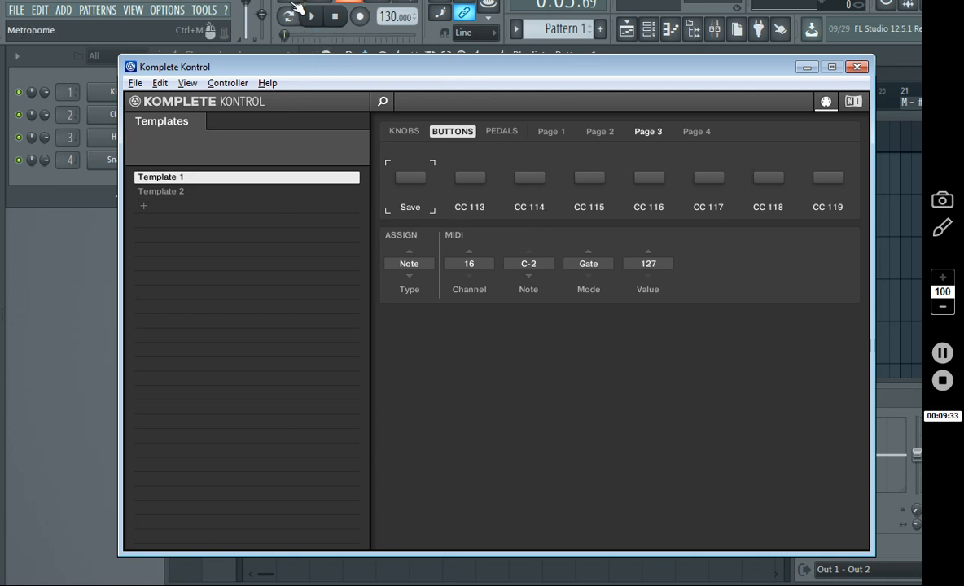
click(312, 16)
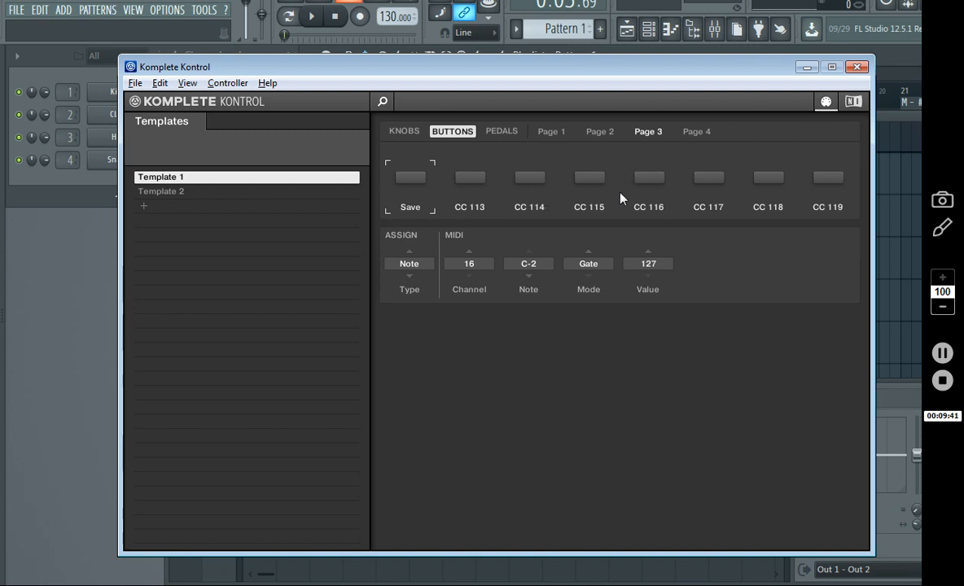
mouse_move(134, 18)
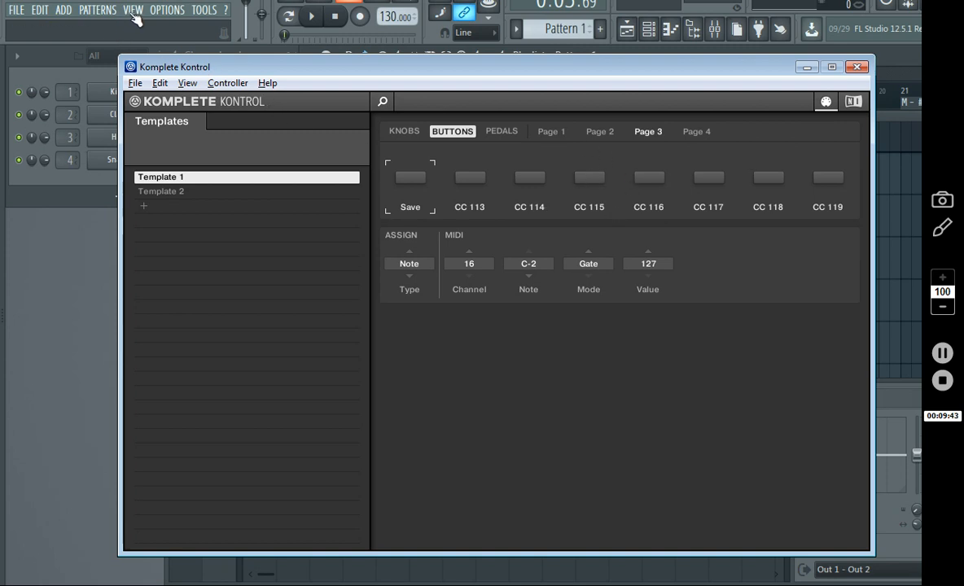